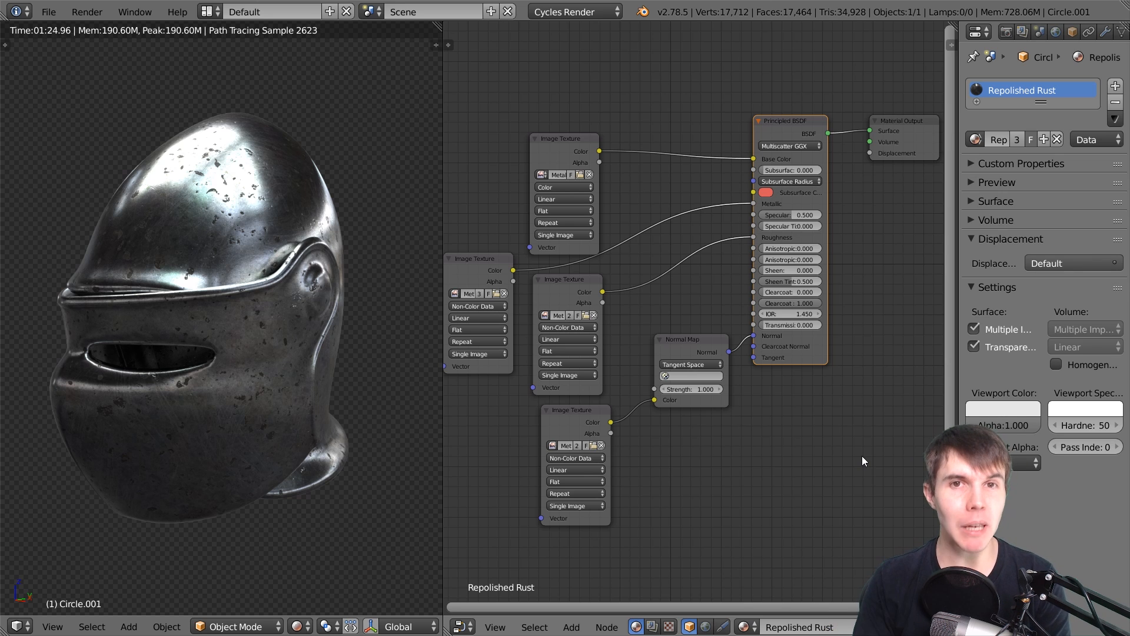
- Open the Windows task switcher from the finished rusted-helmet scene with Alt+Tab
key(alt+tab)
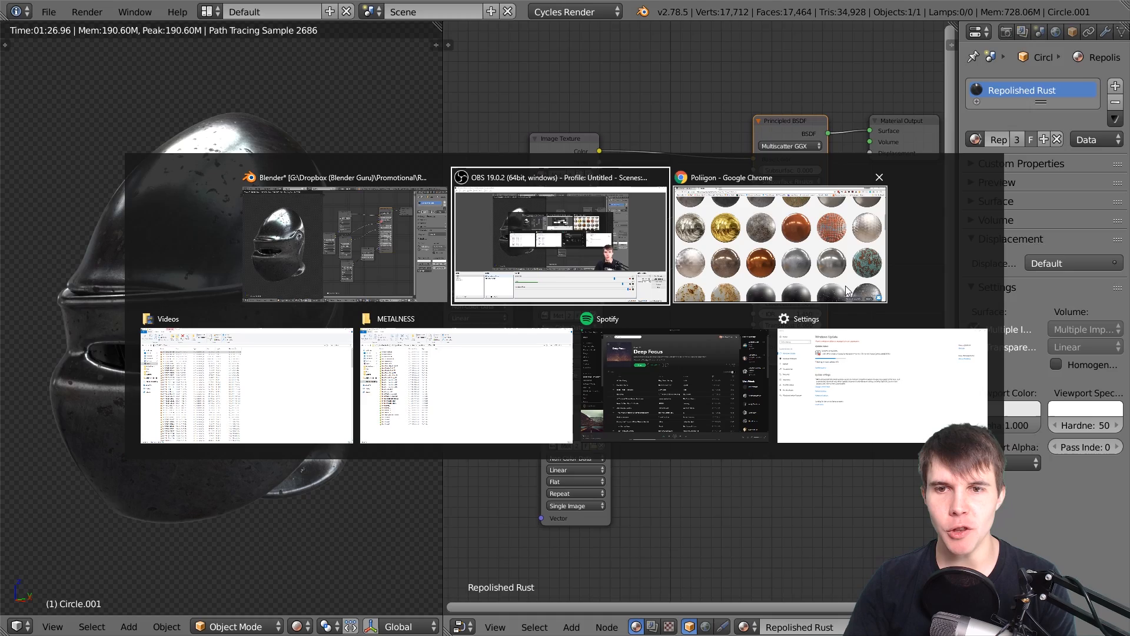
- Scroll through Poliigon's metal texture results in Chrome, then Alt+Tab back toward Blender
click(779, 241)
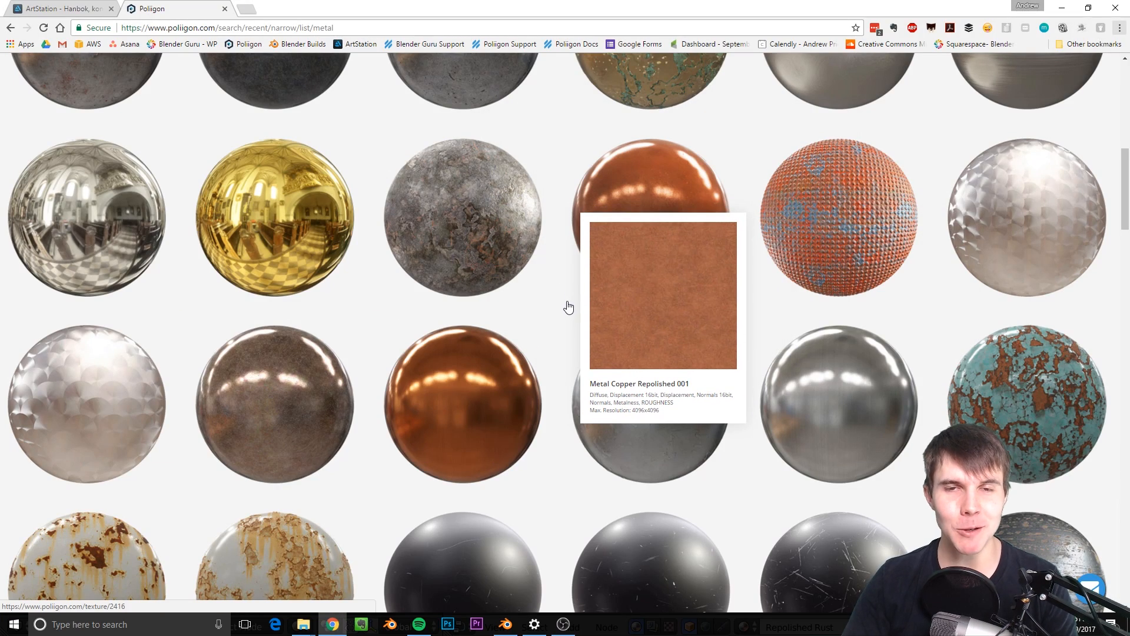
scroll(down, 3)
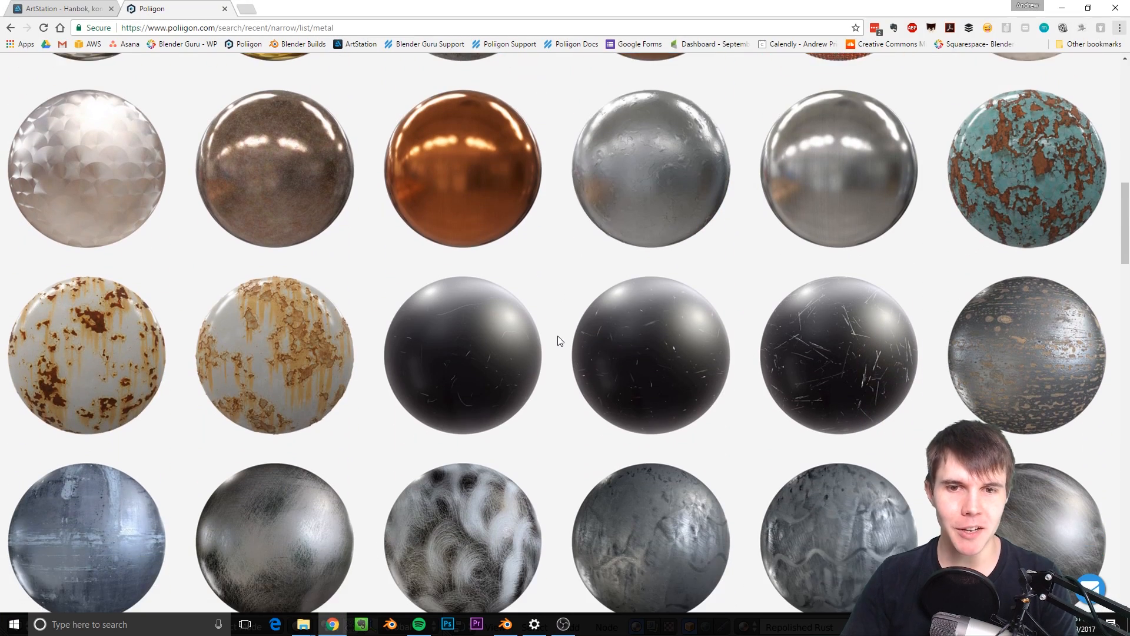
scroll(up, 3)
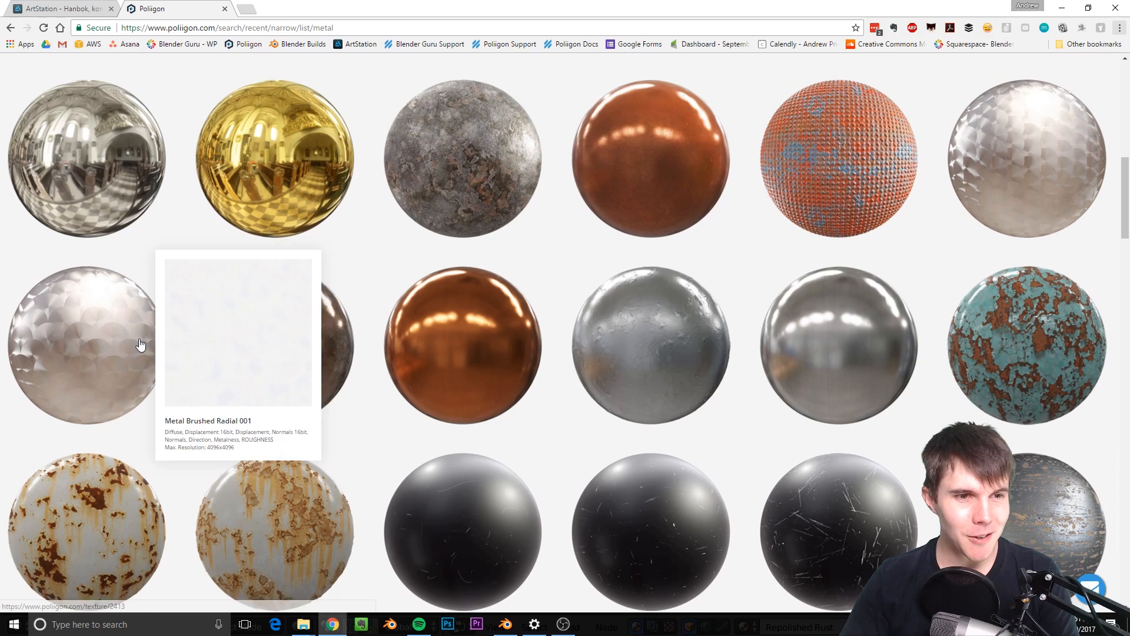
scroll(down, 3)
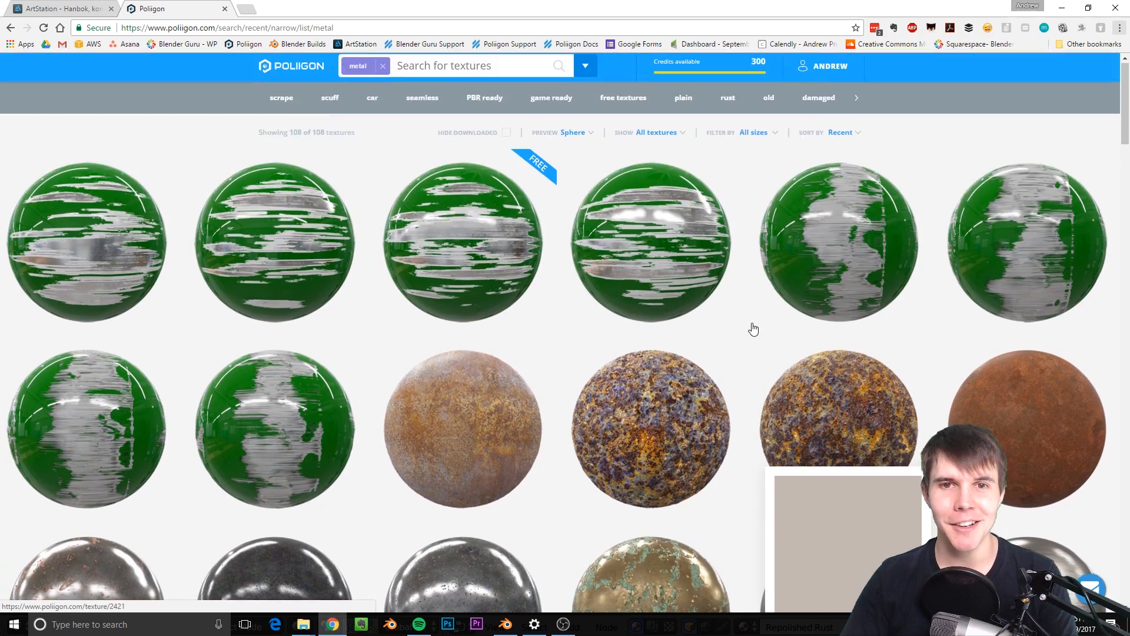
scroll(down, 3)
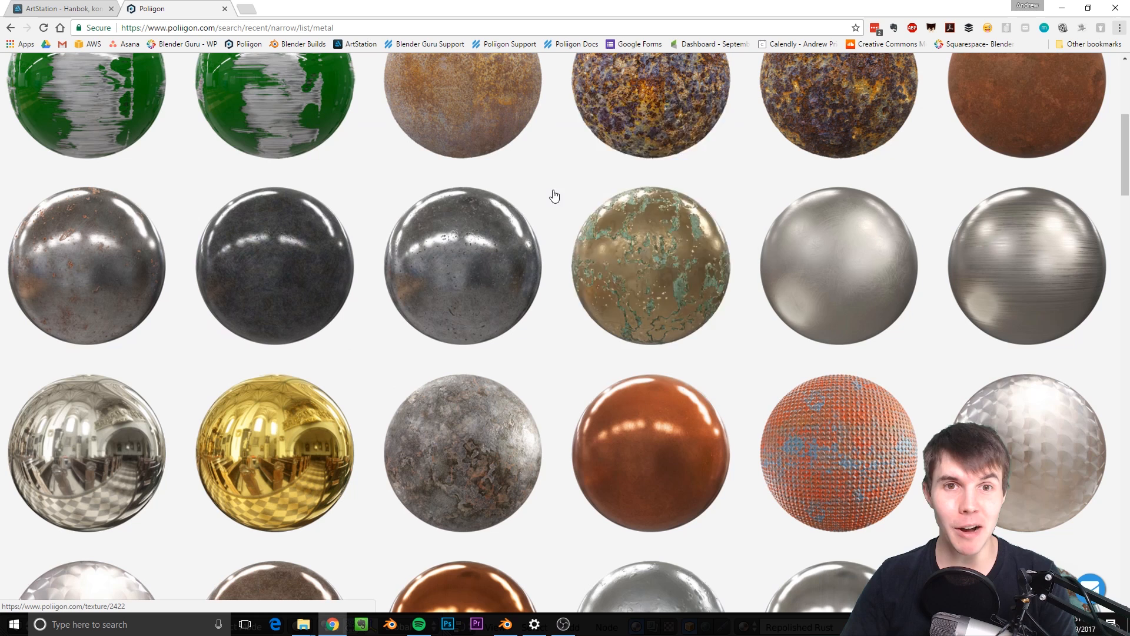
key(alt+tab)
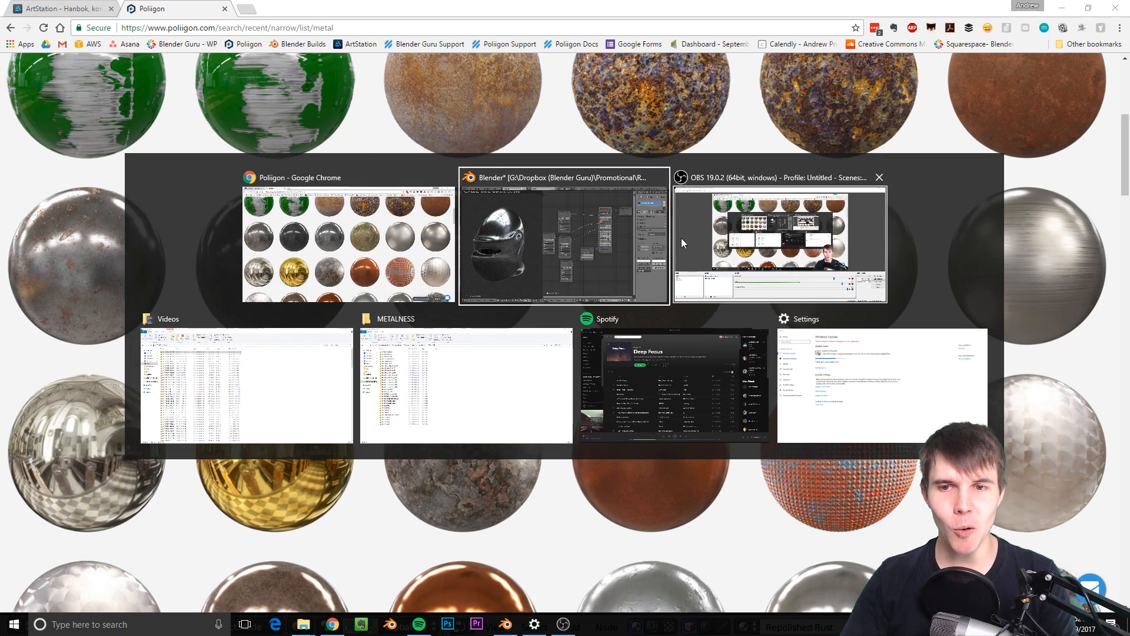
- Bring the Blender window with the textured helmet back to the front
click(564, 238)
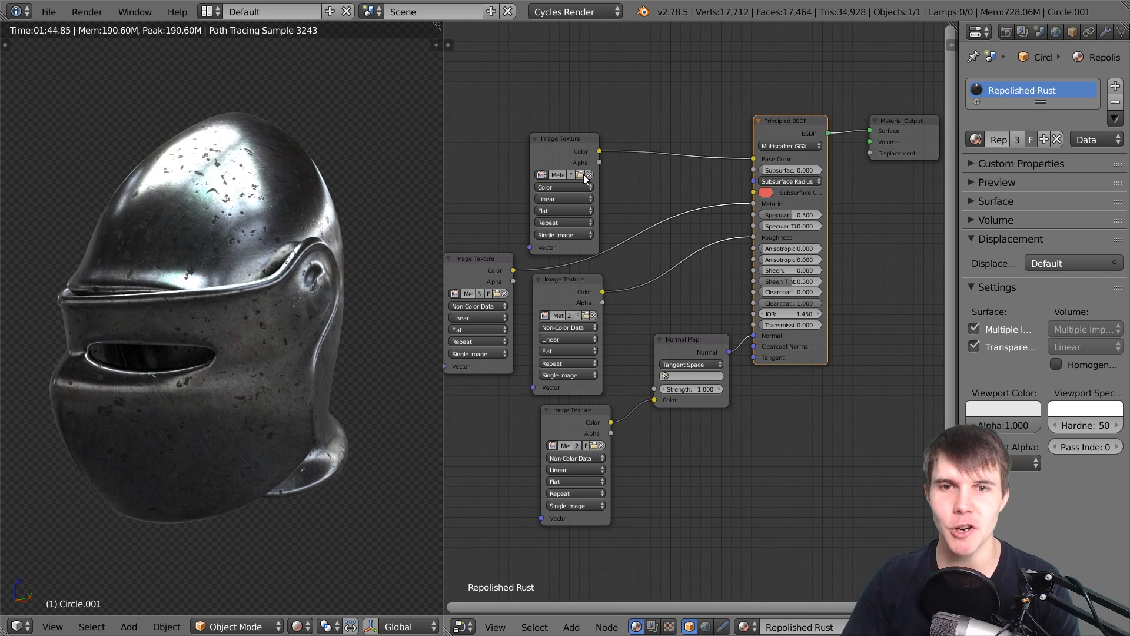
mouse_move(581, 174)
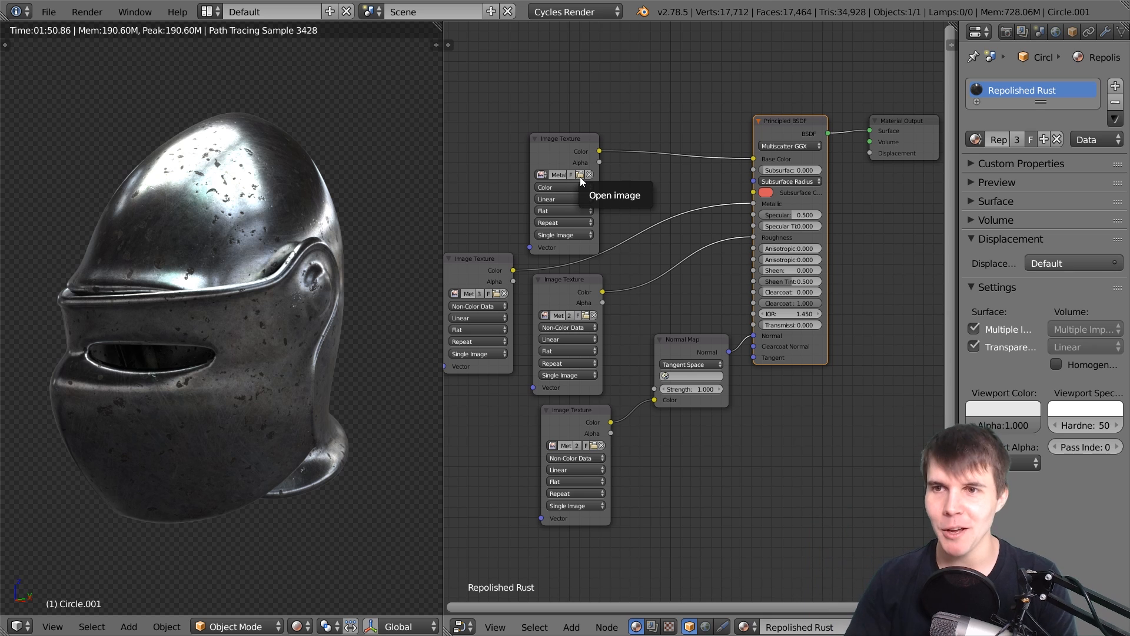
mouse_move(252, 257)
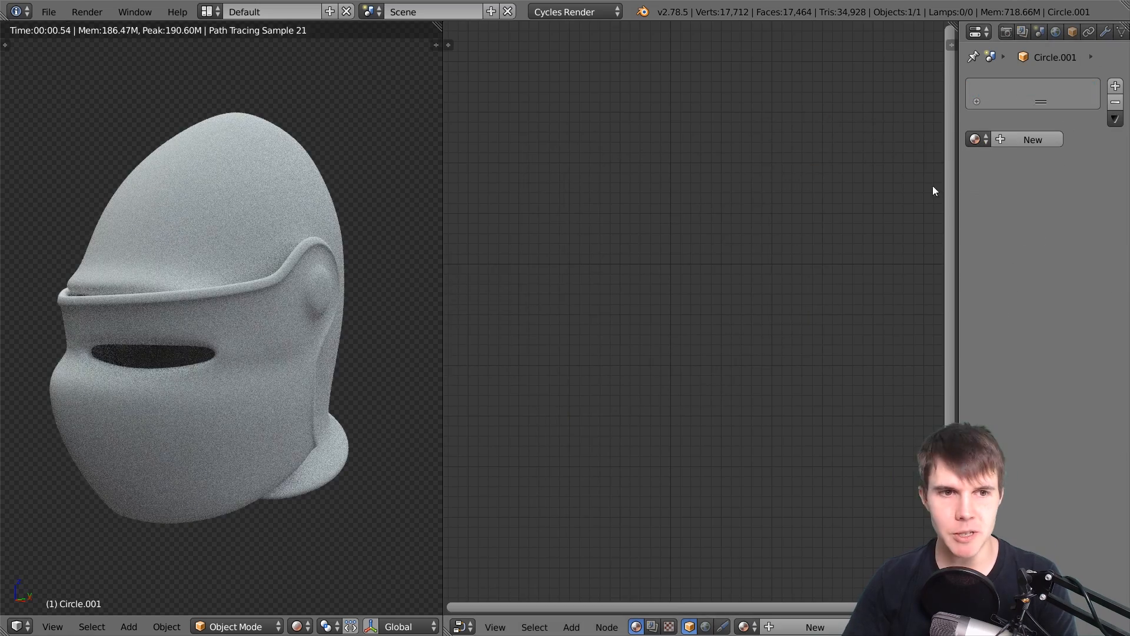
- Create a new material for the helmet from the Material properties panel
click(1032, 138)
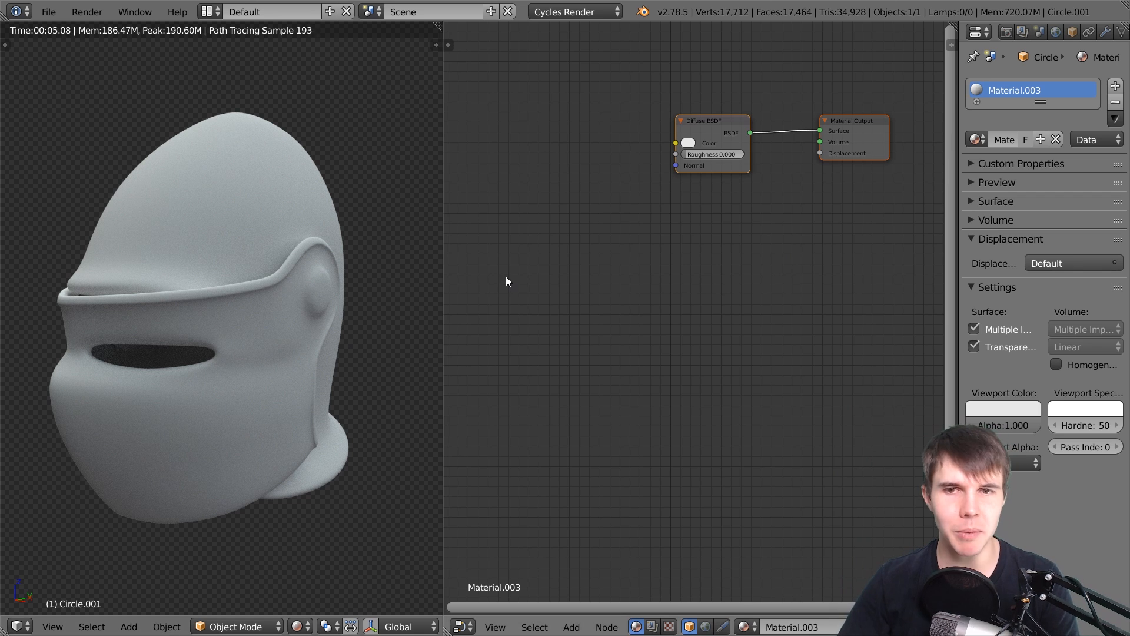
mouse_move(613, 213)
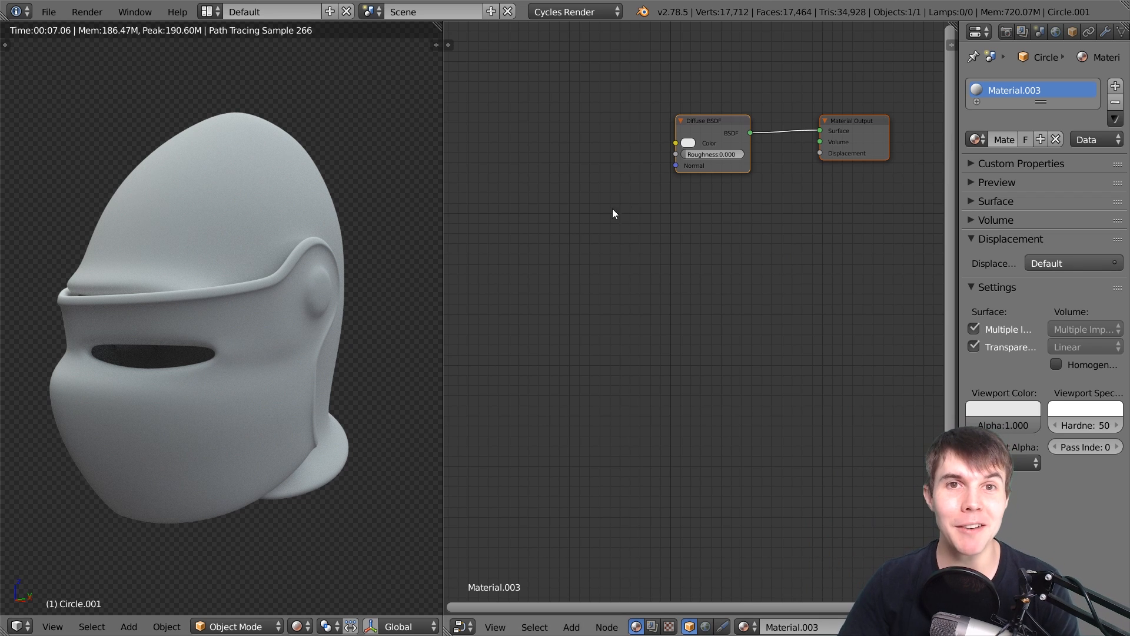
mouse_move(686, 186)
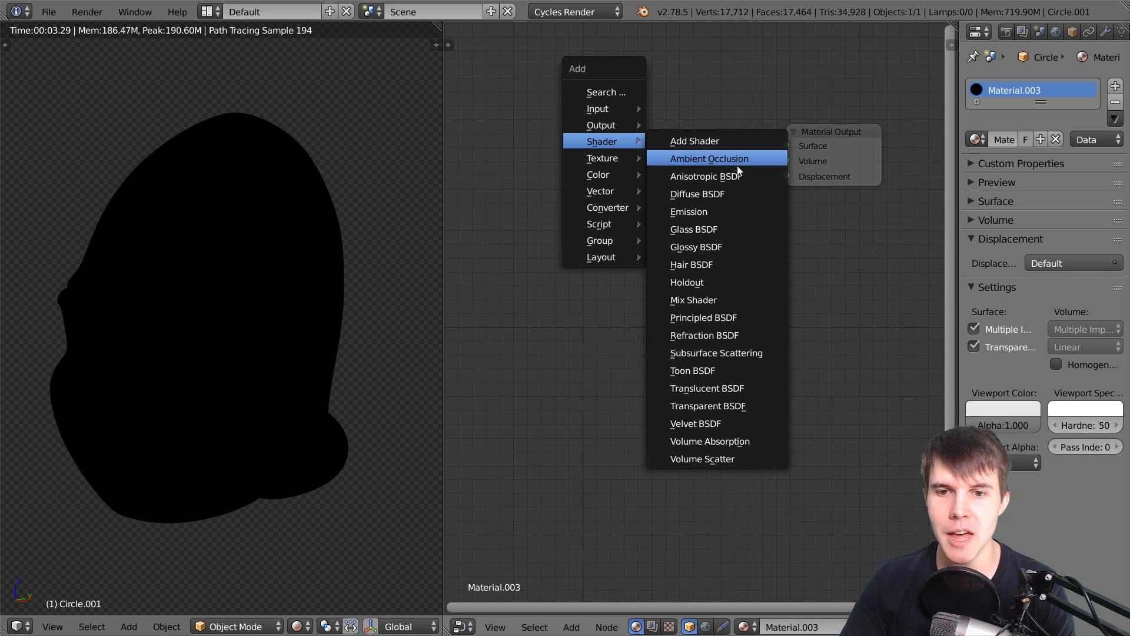
mouse_move(703, 317)
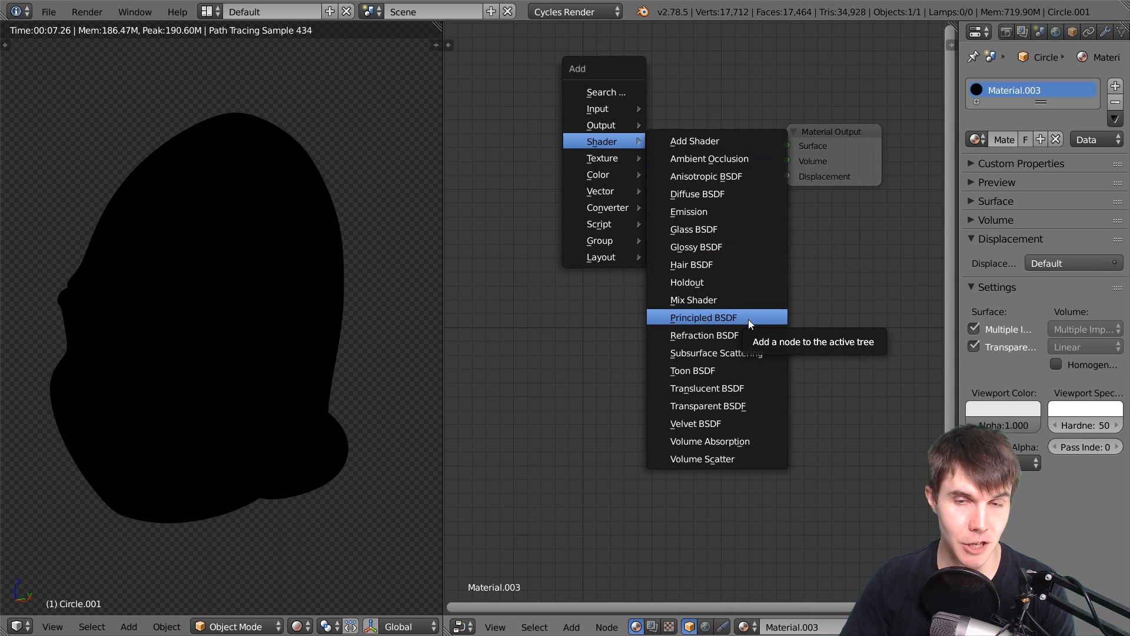
- Add a Principled BSDF shader and try pink, then green, as its base colour
click(701, 317)
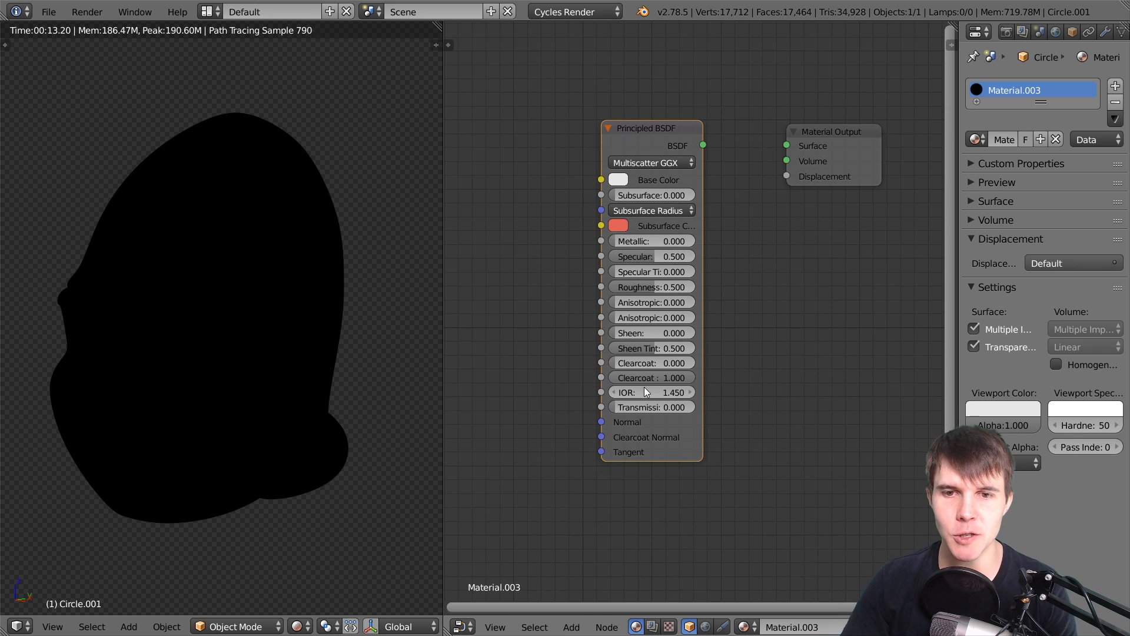
mouse_move(706, 142)
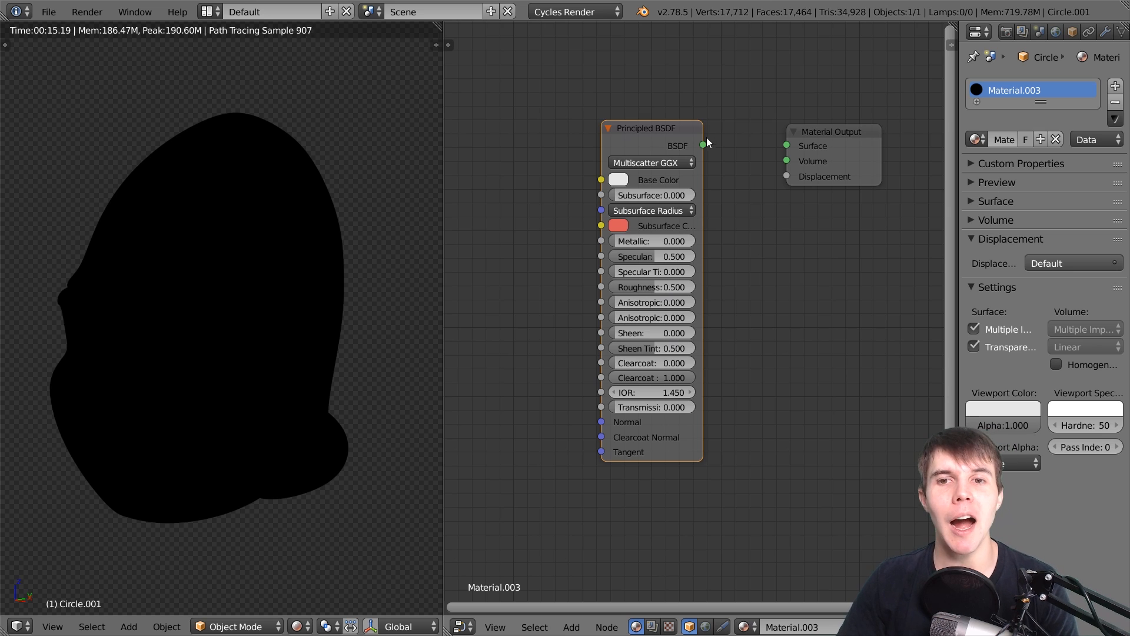
mouse_move(471, 110)
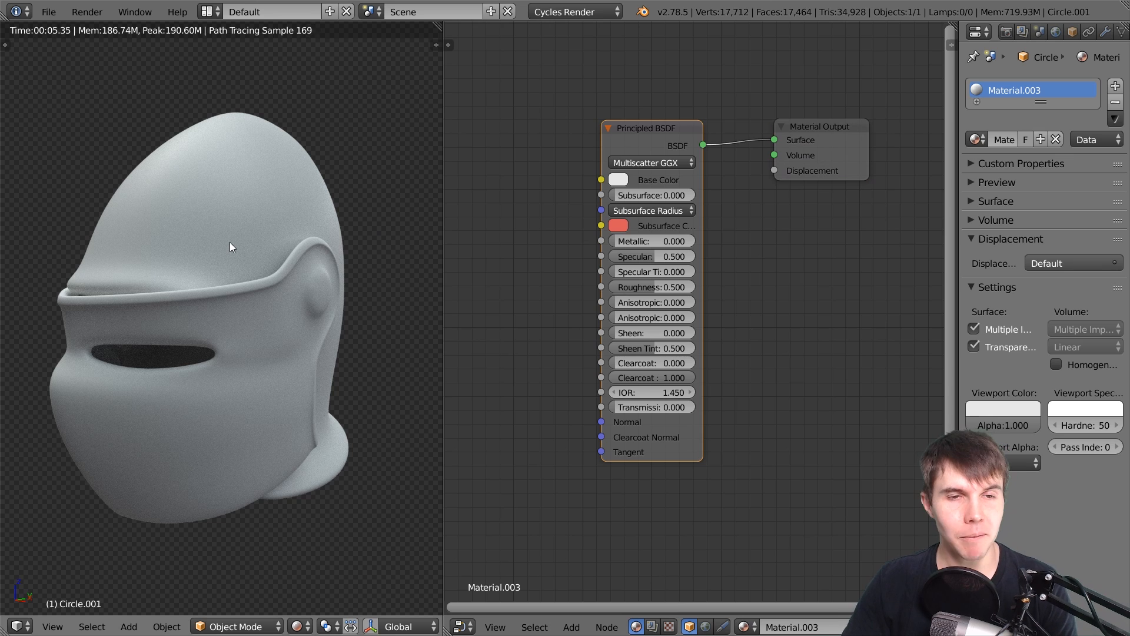
mouse_move(334, 189)
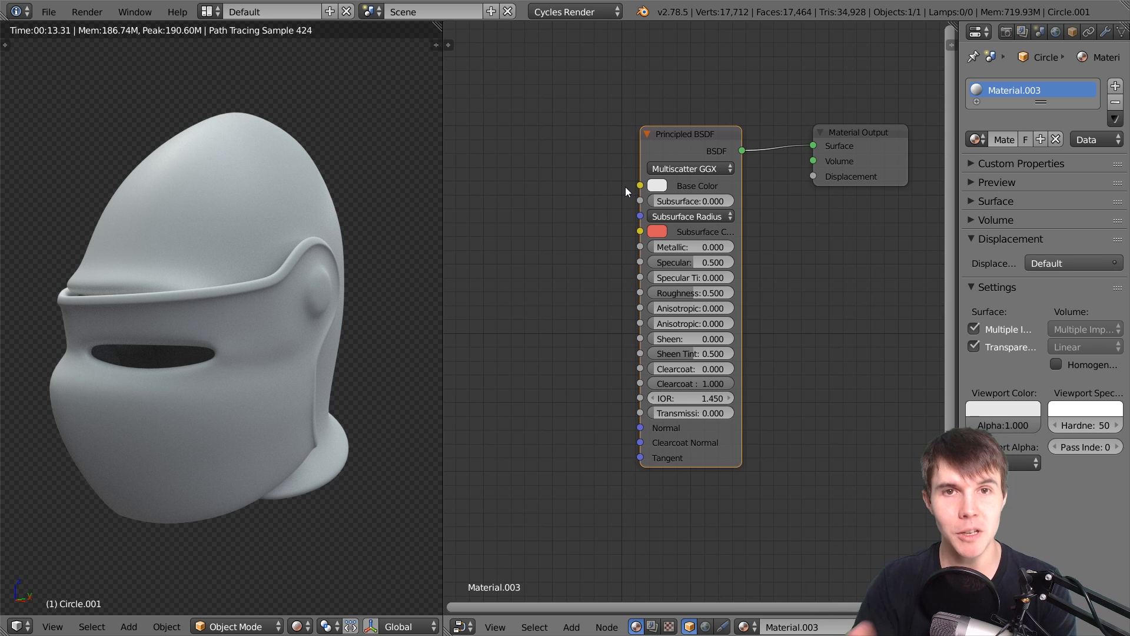
mouse_move(687, 333)
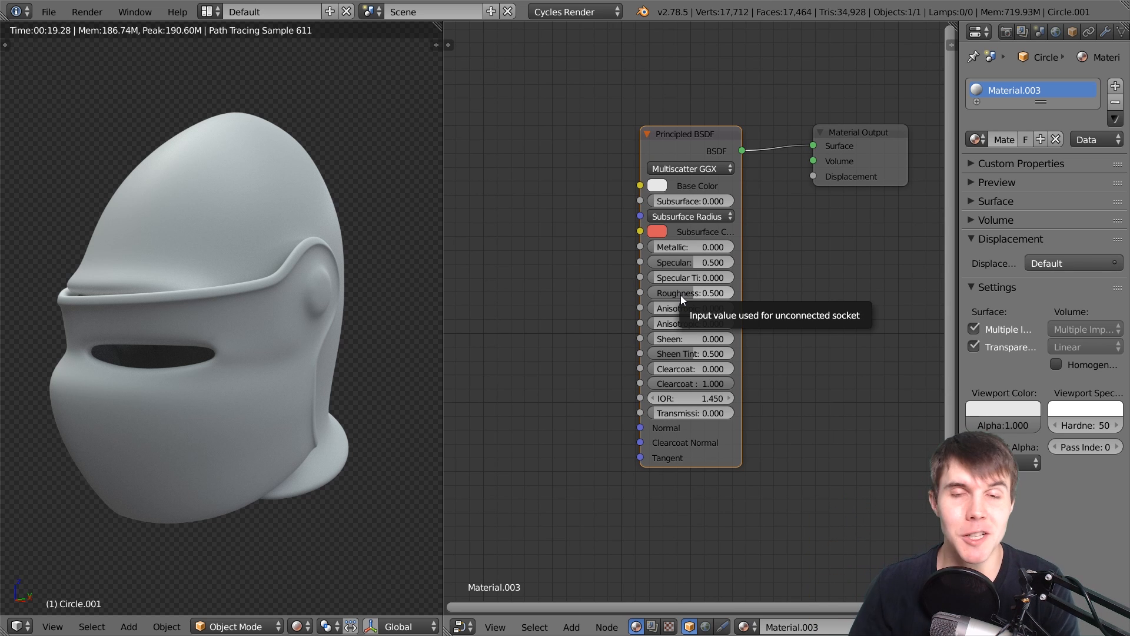
mouse_move(656, 209)
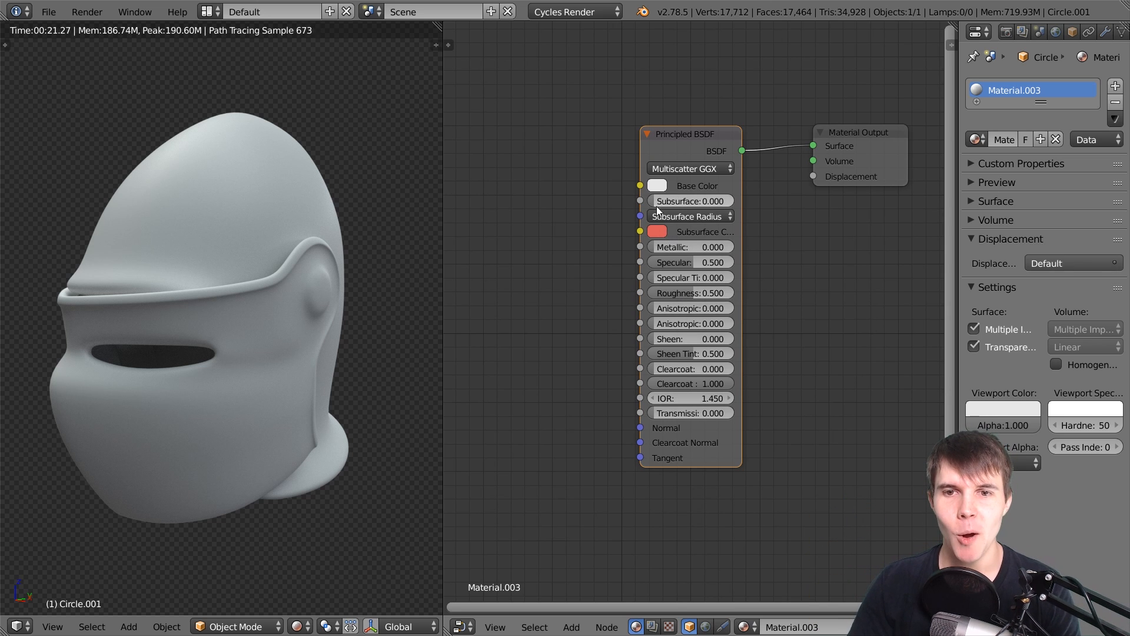
mouse_move(643, 255)
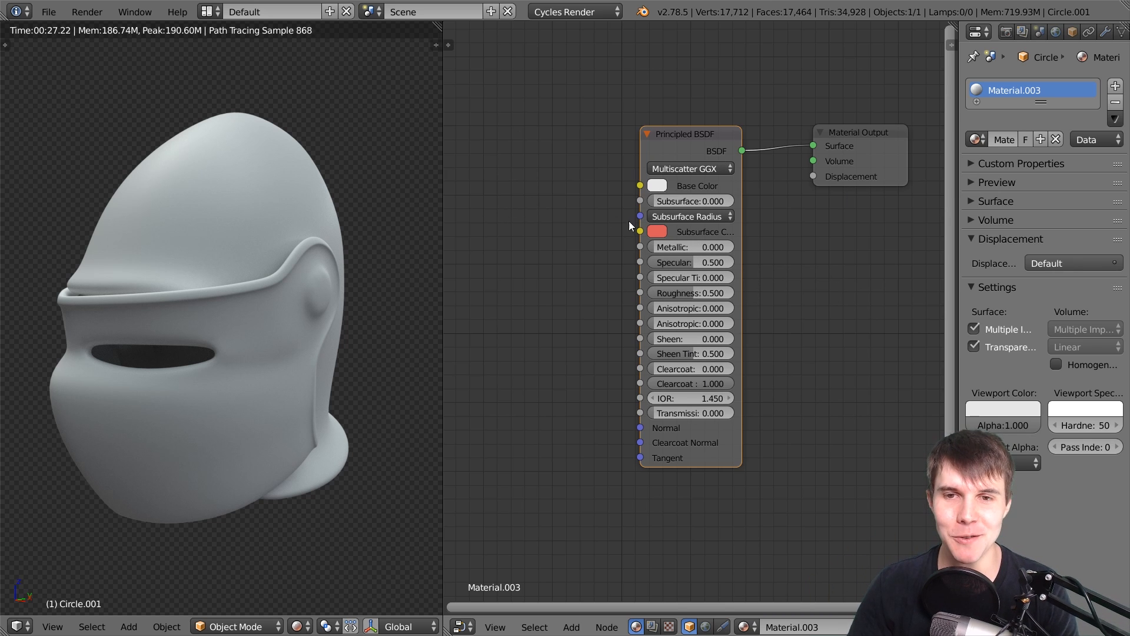
click(656, 185)
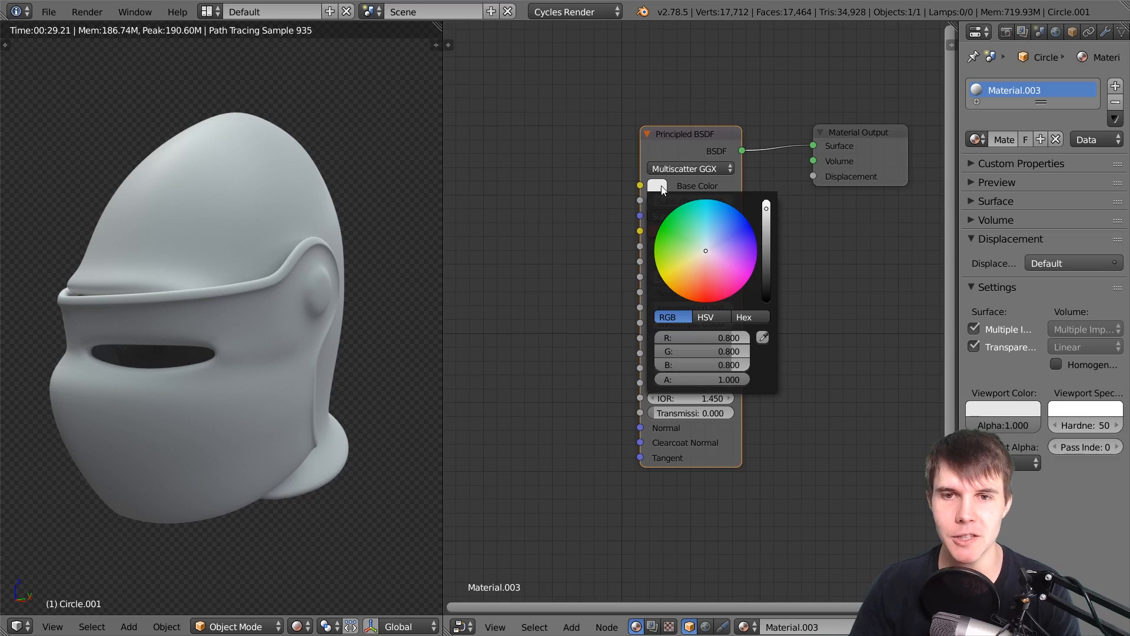
click(727, 265)
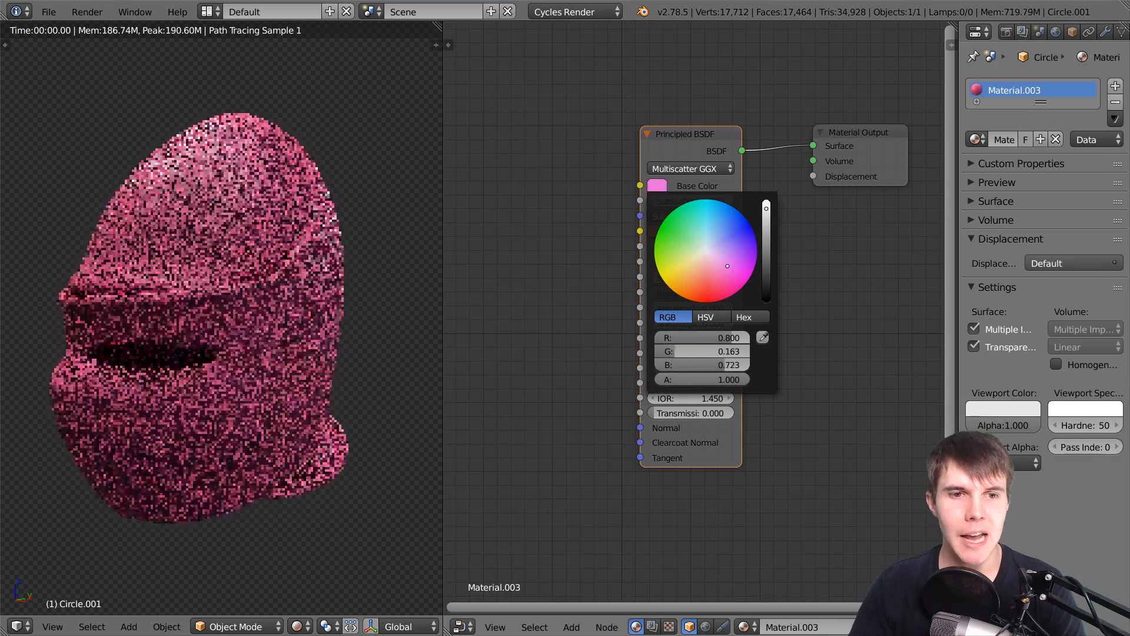
click(542, 210)
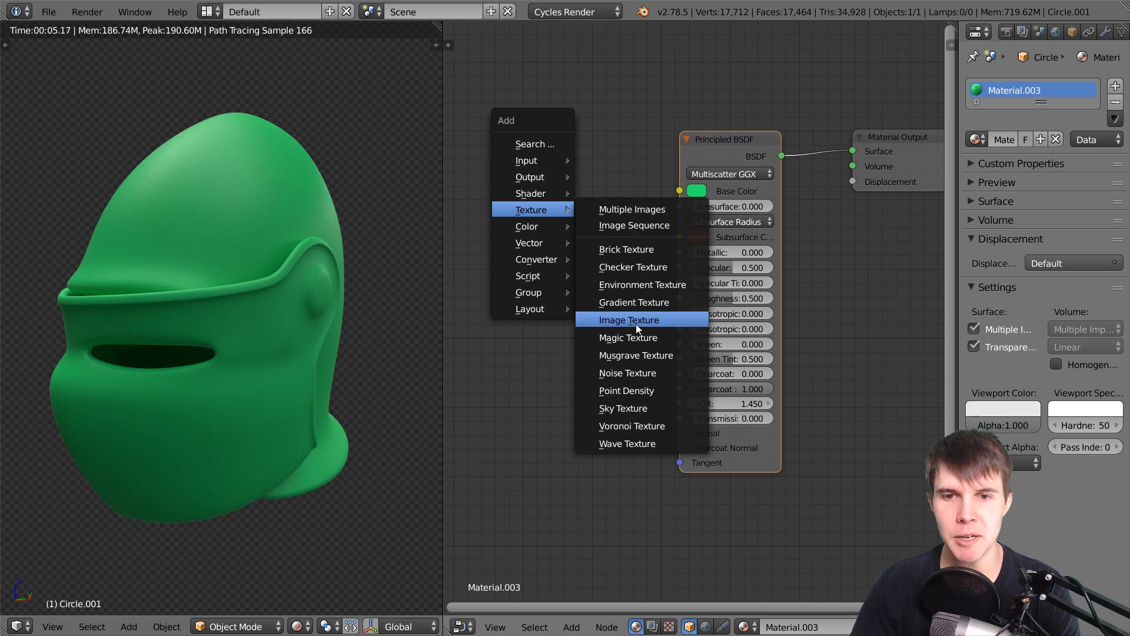
- Add an Image Texture node and pick the MetalRustRepolished001 COL map in thumbnail view
click(628, 319)
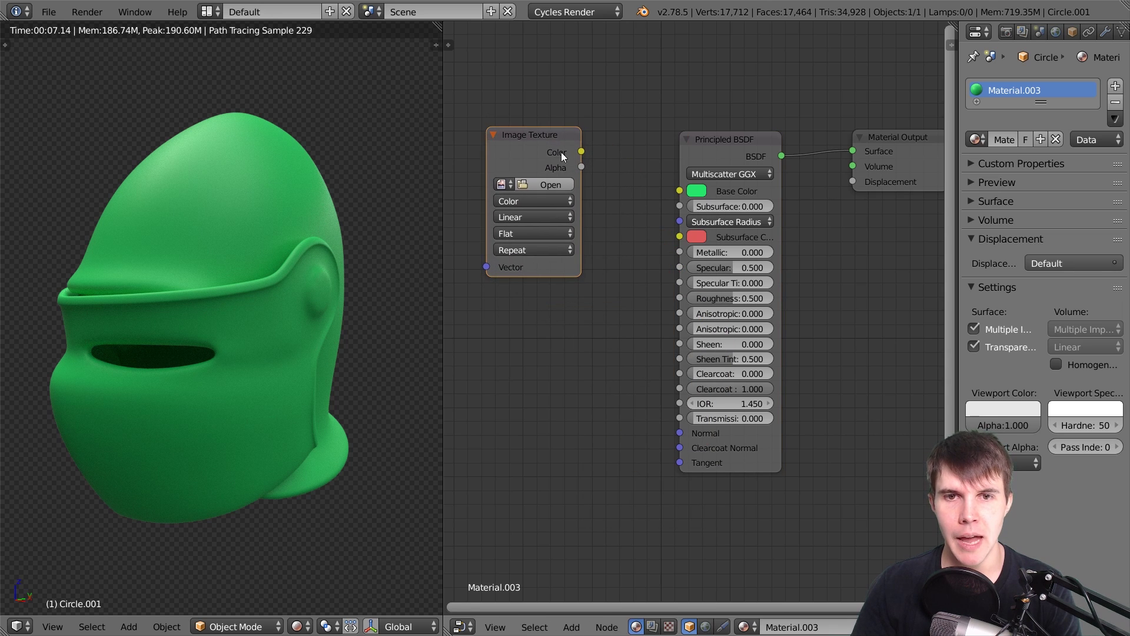
click(550, 184)
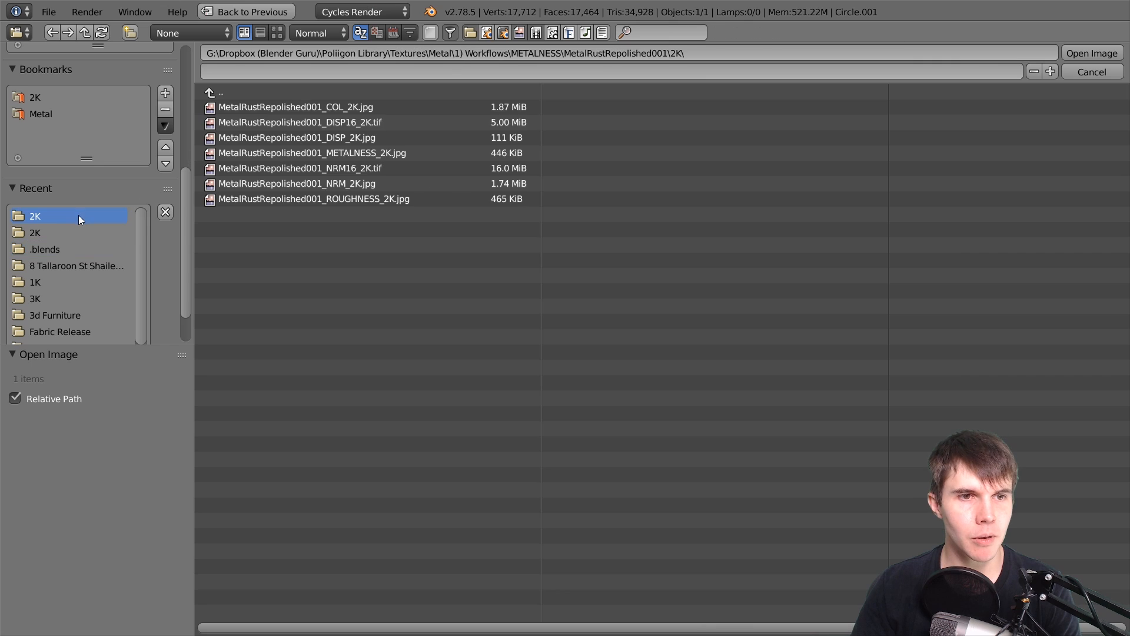
click(276, 33)
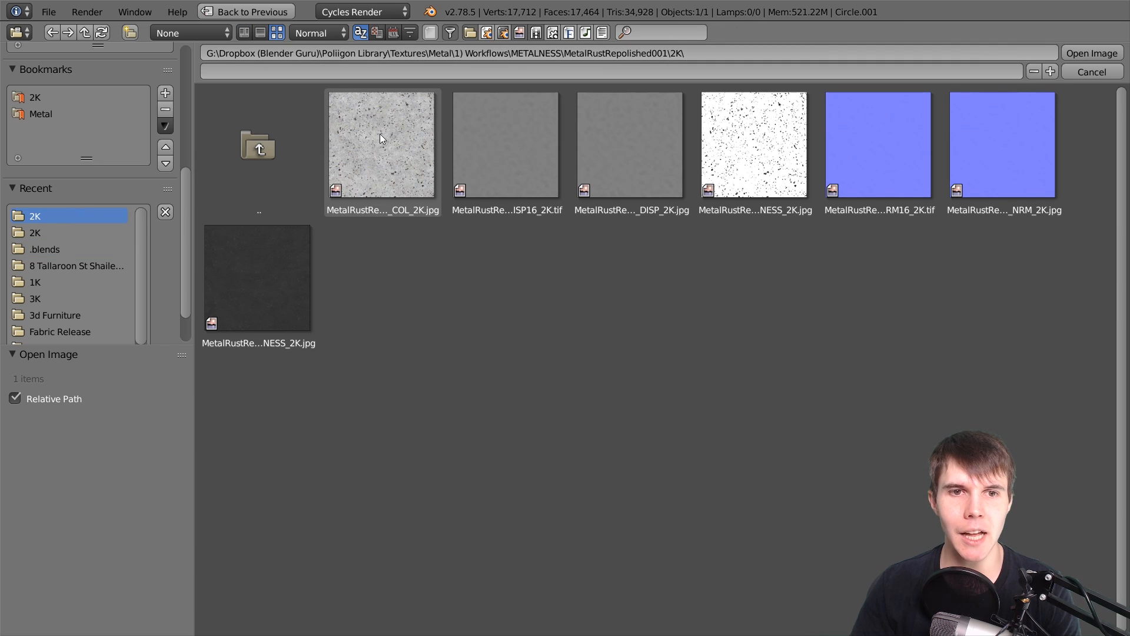
click(381, 144)
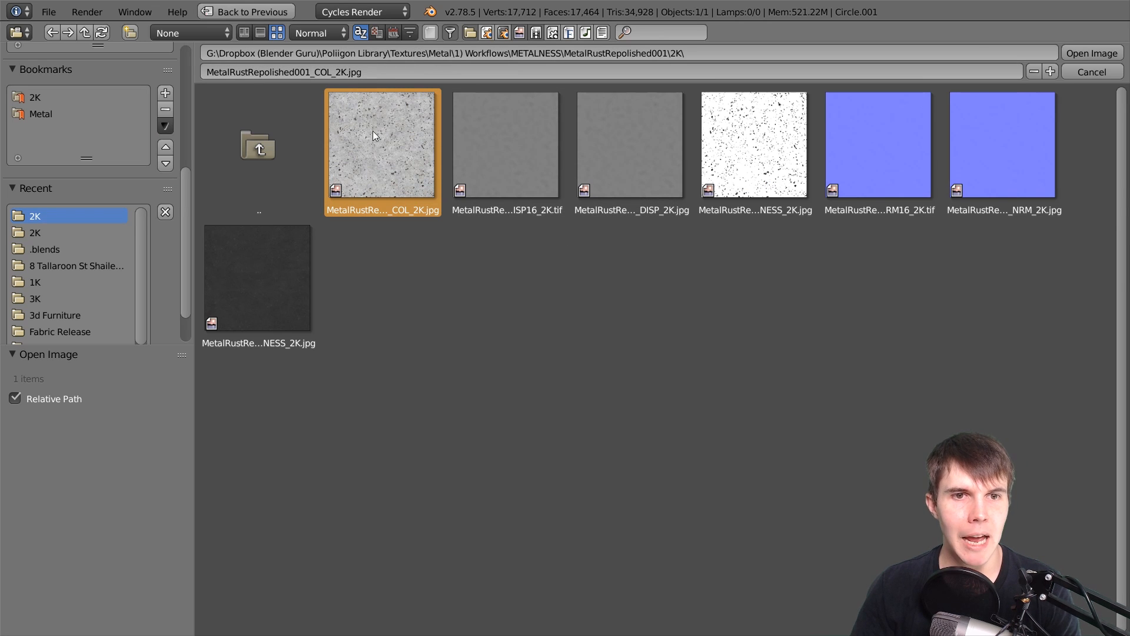
- Load MetalRustRepolished001_COL_2K.jpg into the texture node feeding Base Color
click(1091, 52)
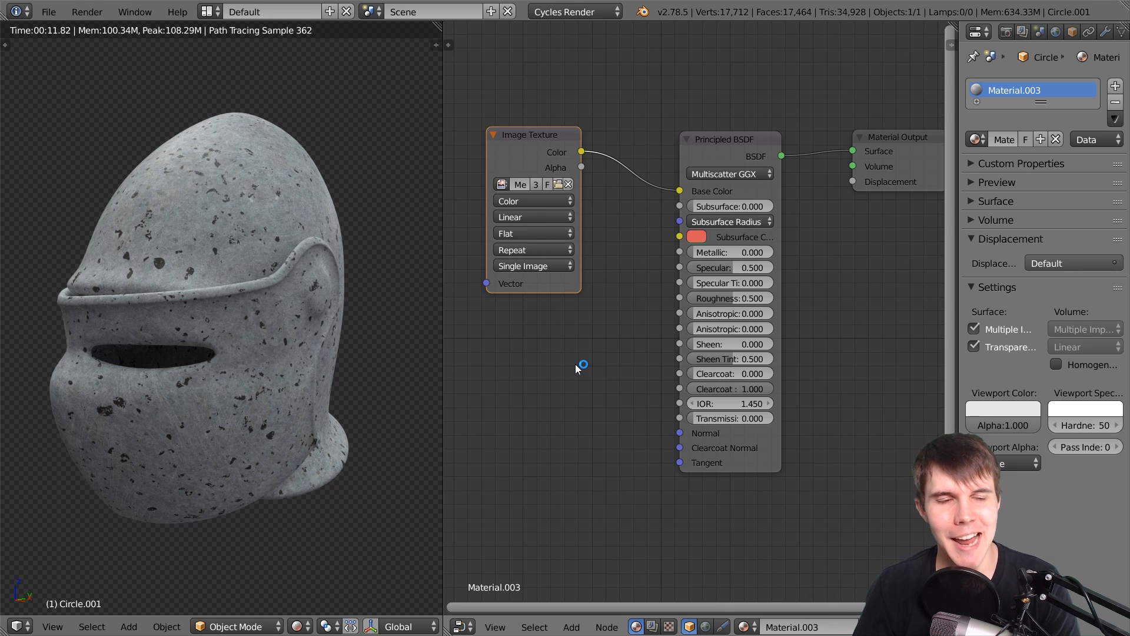
mouse_move(553, 303)
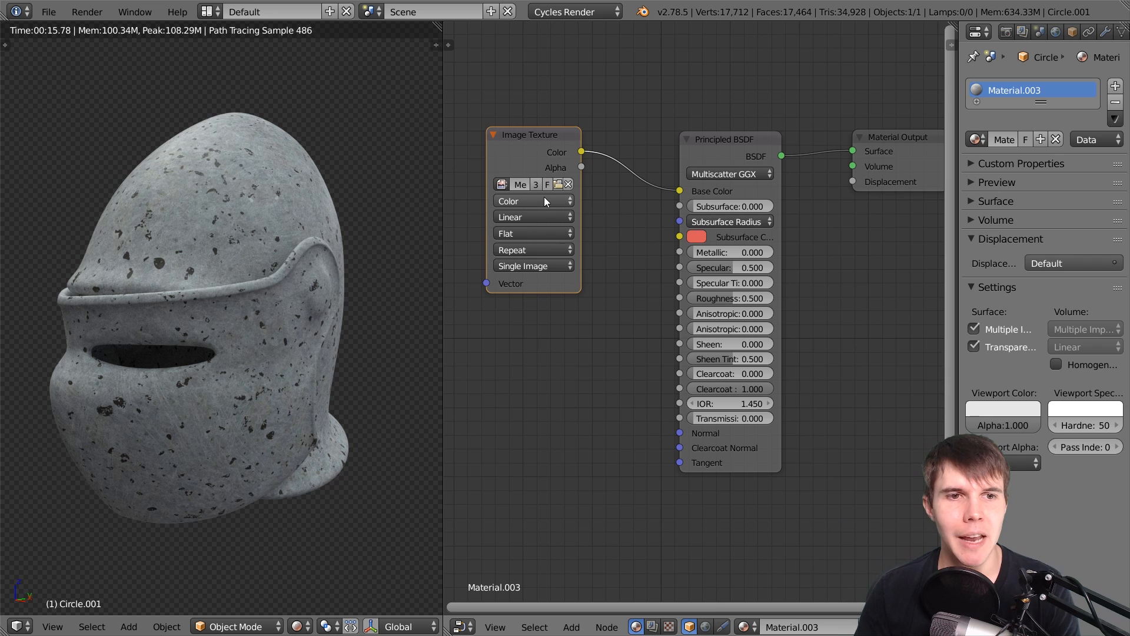
mouse_move(749, 263)
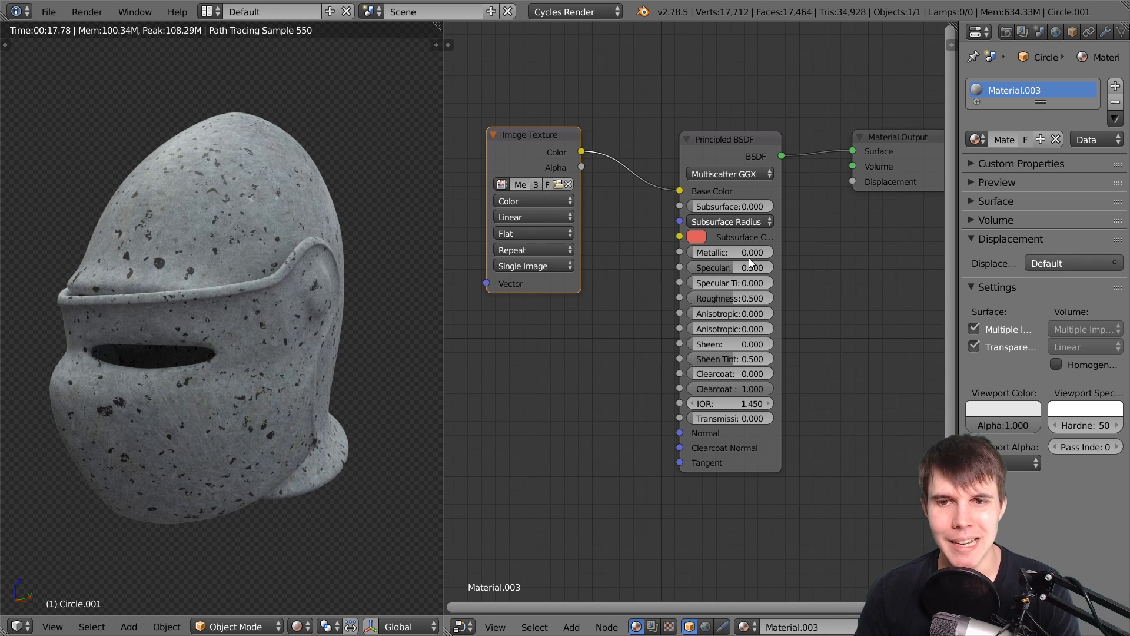
mouse_move(724, 252)
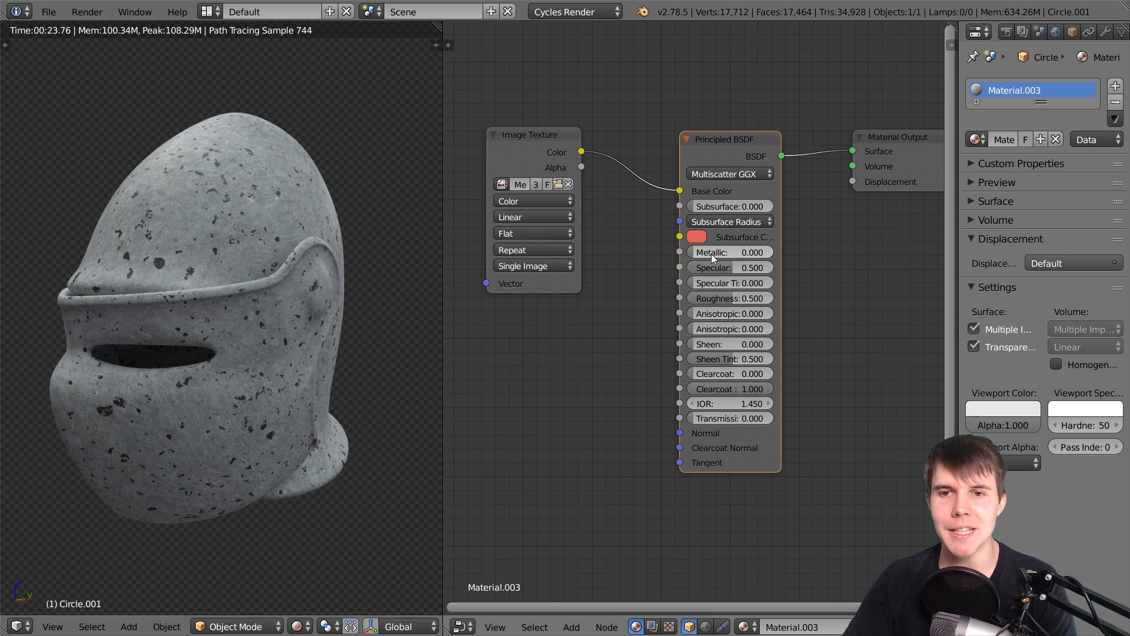
mouse_move(712, 267)
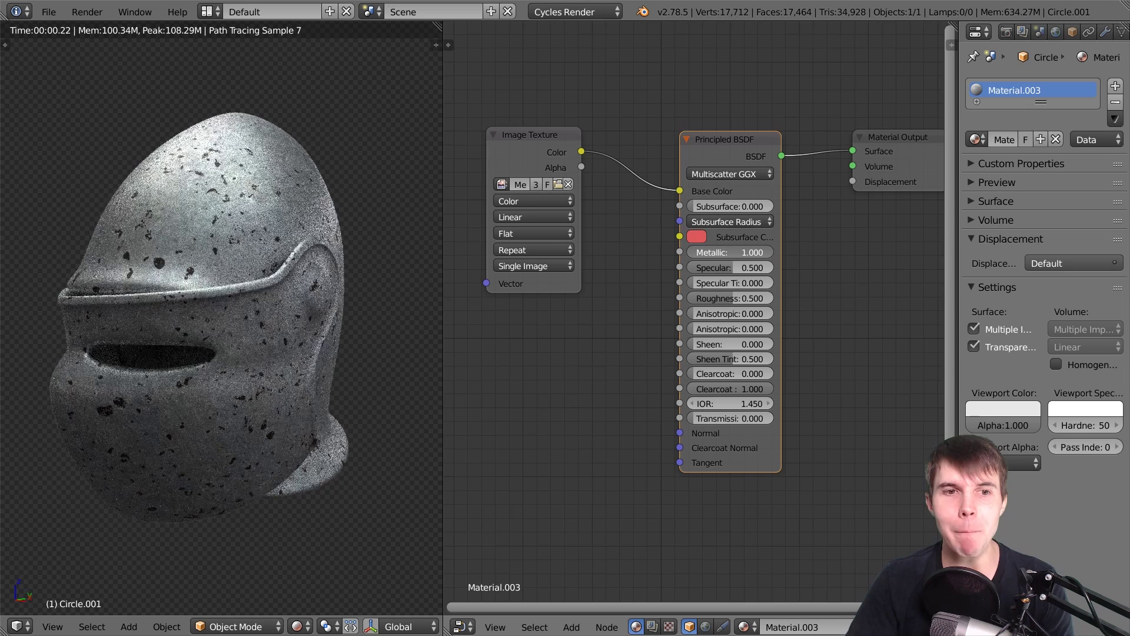
mouse_move(717, 267)
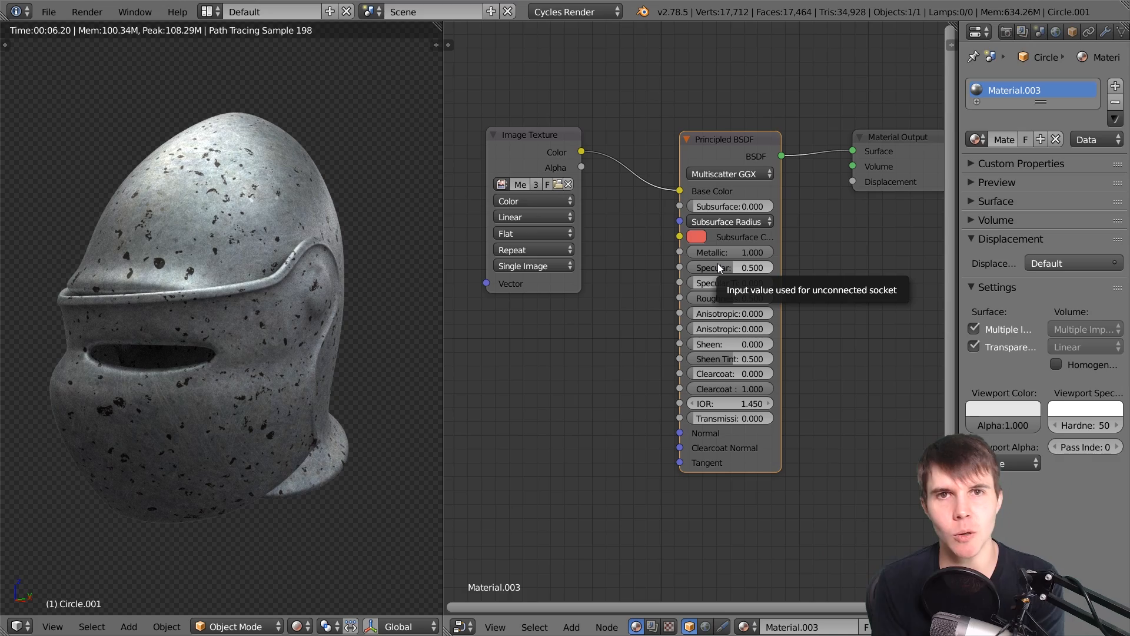
mouse_move(754, 252)
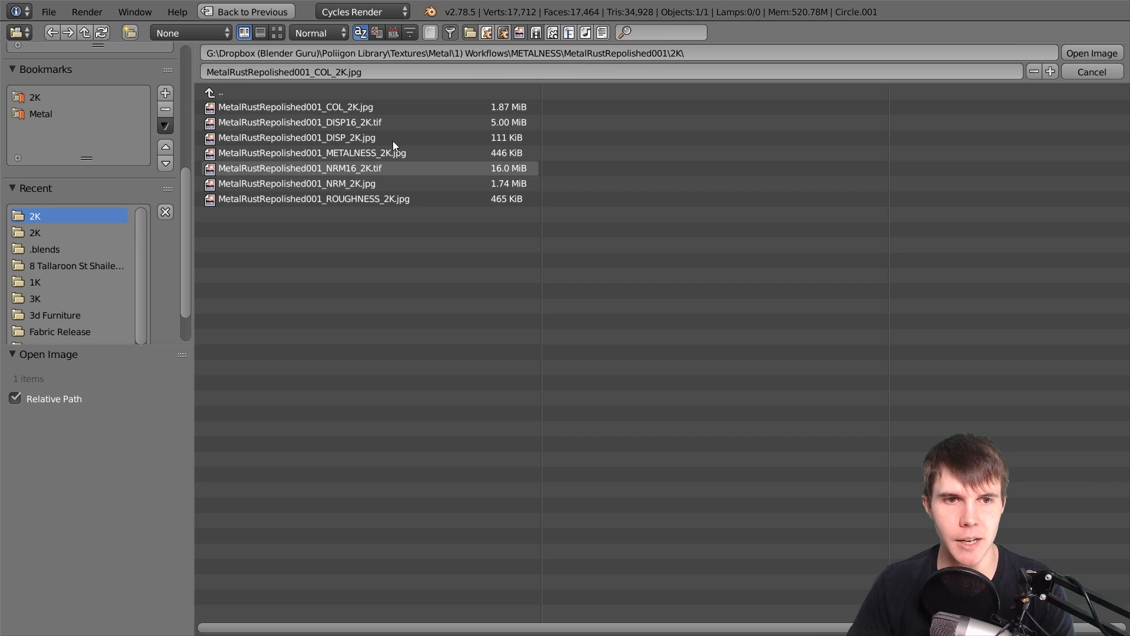
- Load the METALNESS_2K rust map into a second image texture for Metallic
click(277, 33)
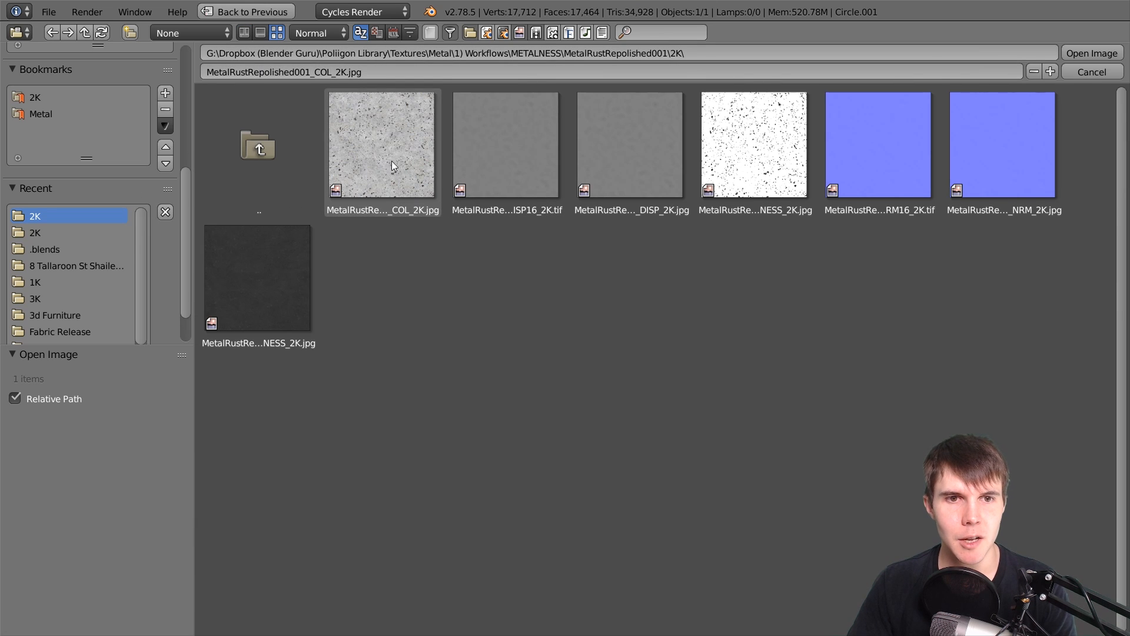
mouse_move(596, 376)
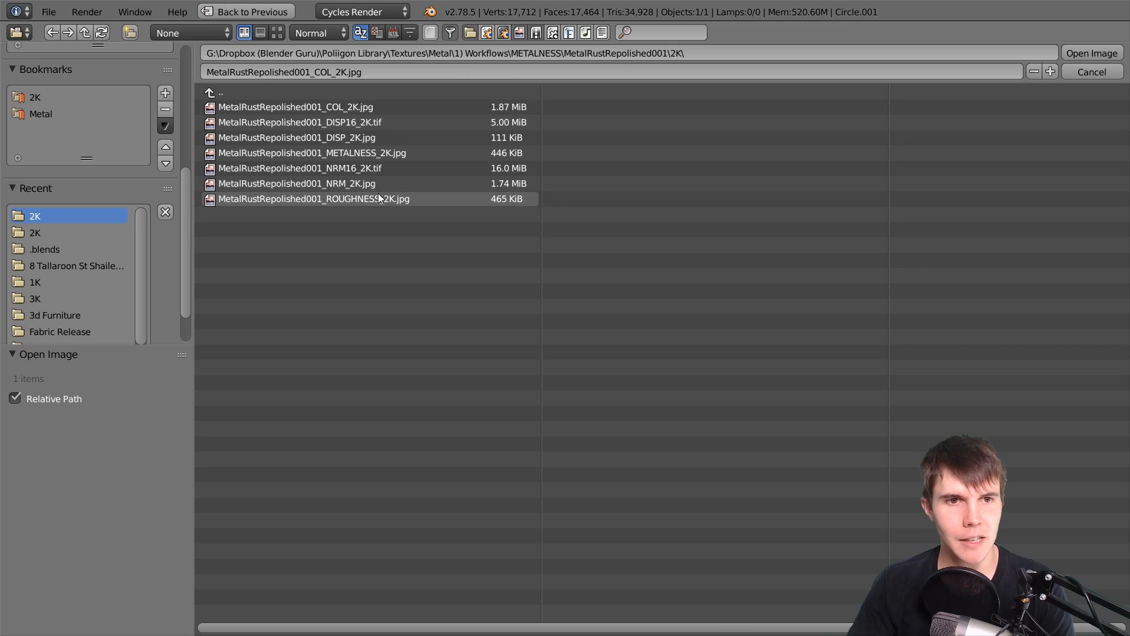
click(276, 32)
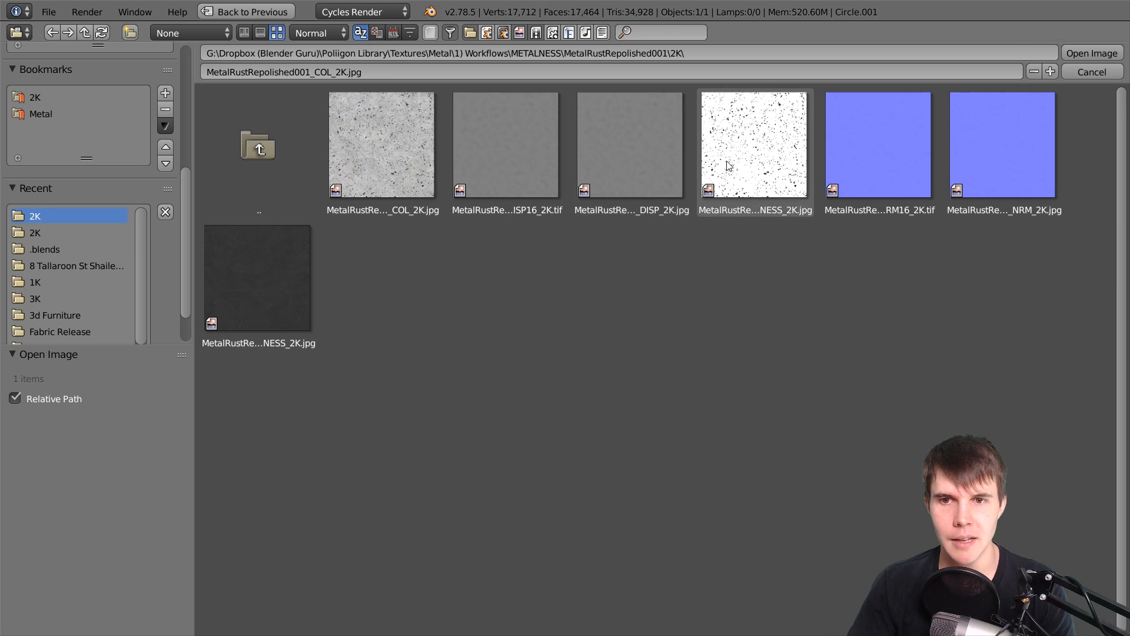
key(alt+tab)
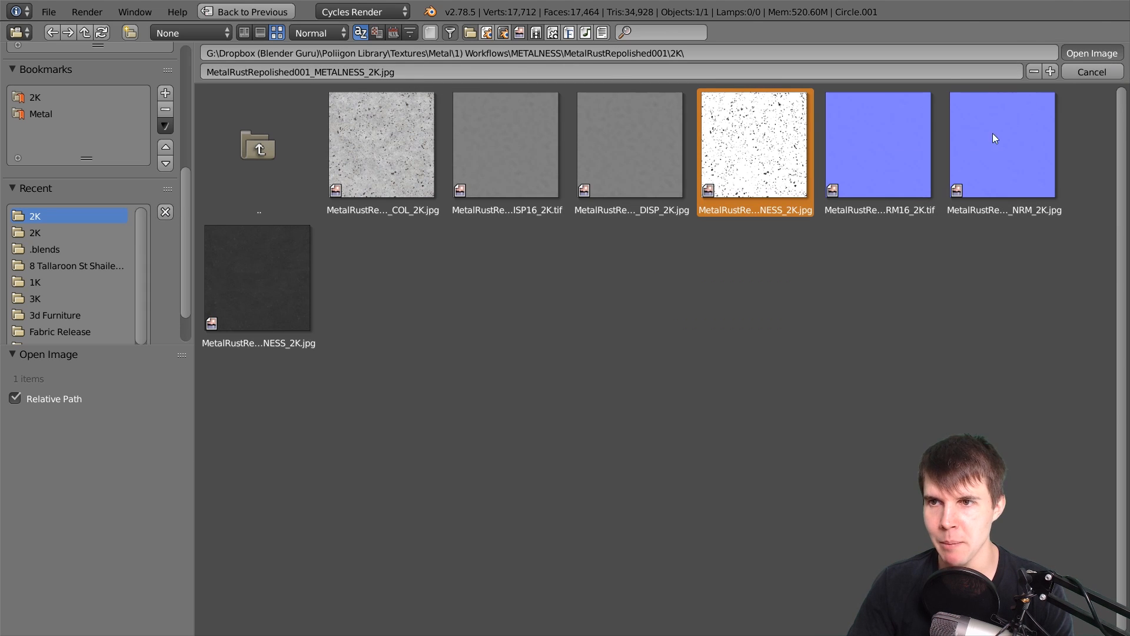
click(1091, 53)
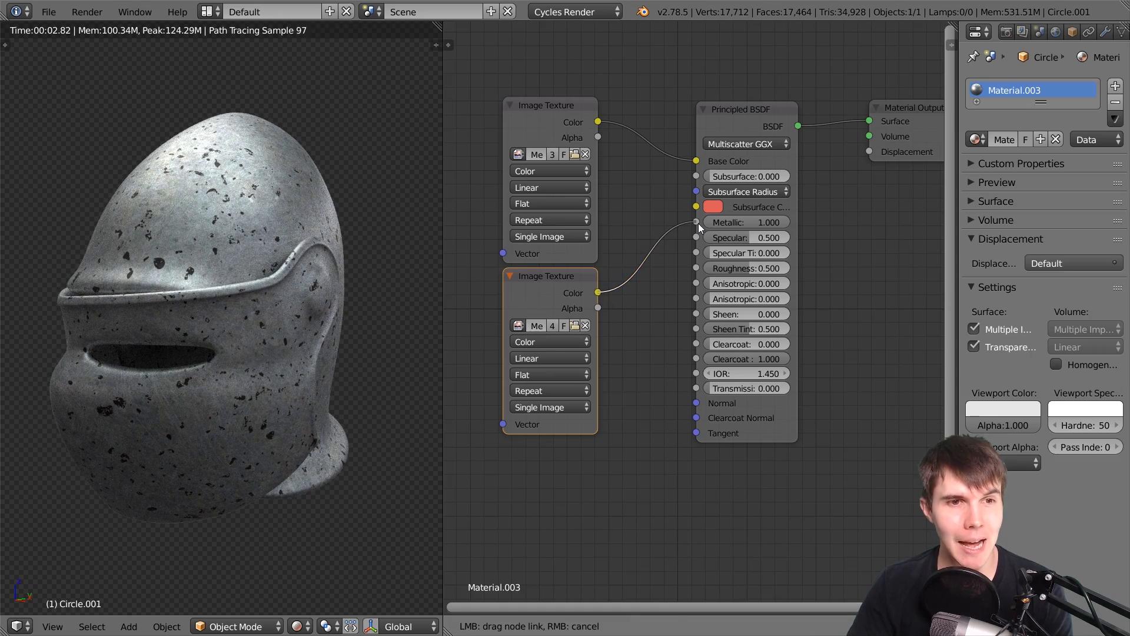
- Set the metalness texture's colour space to Non-Color Data
click(548, 341)
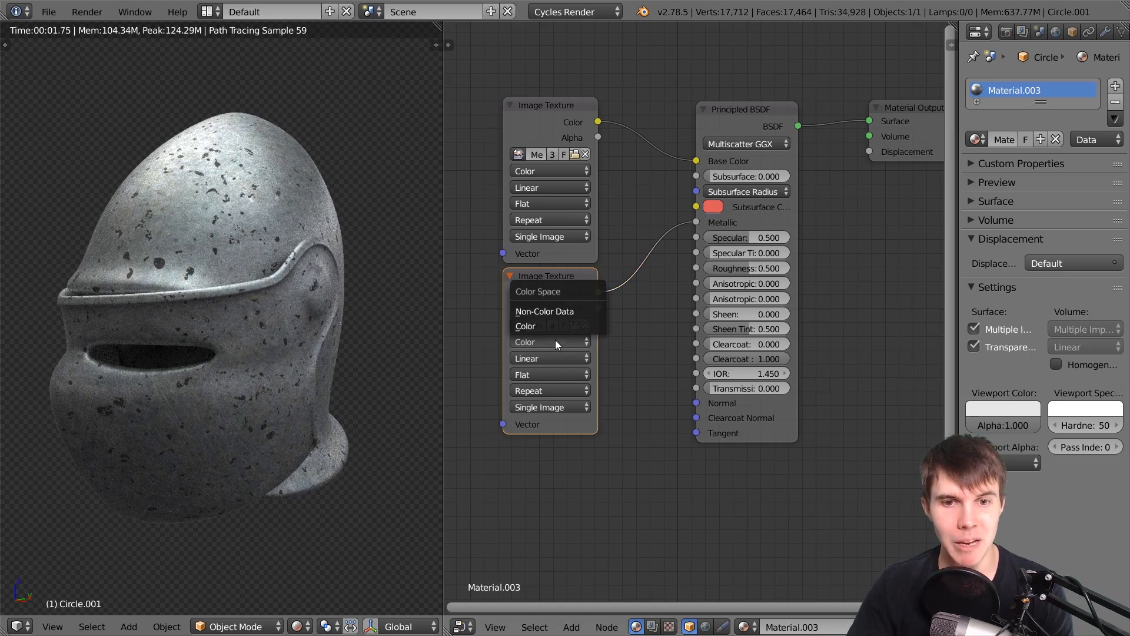
click(544, 311)
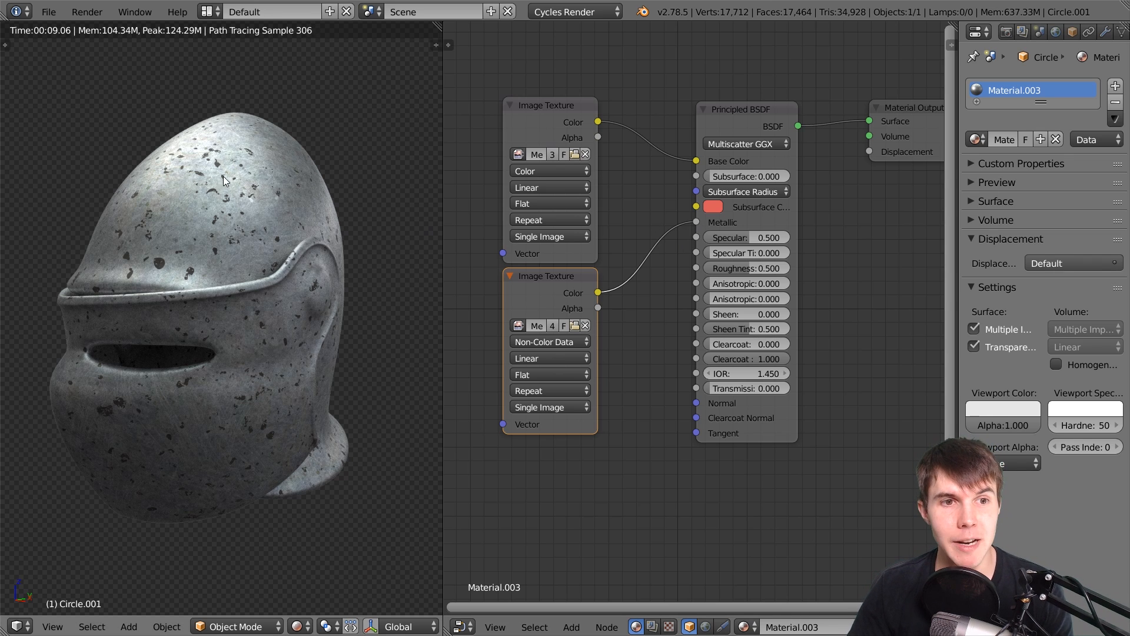
mouse_move(204, 279)
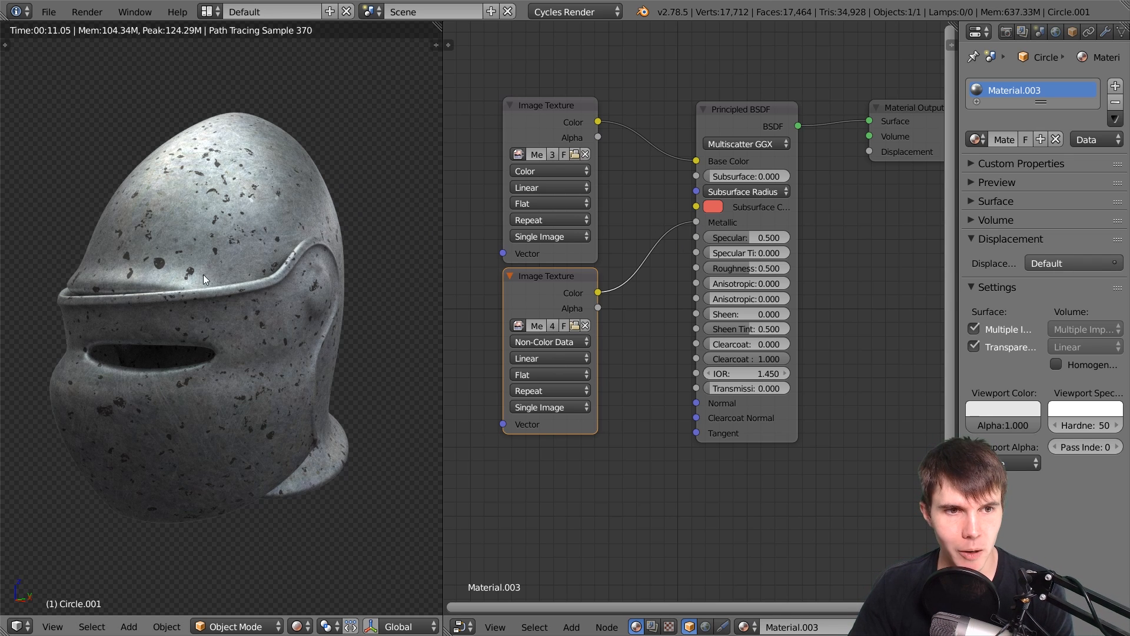
mouse_move(389, 202)
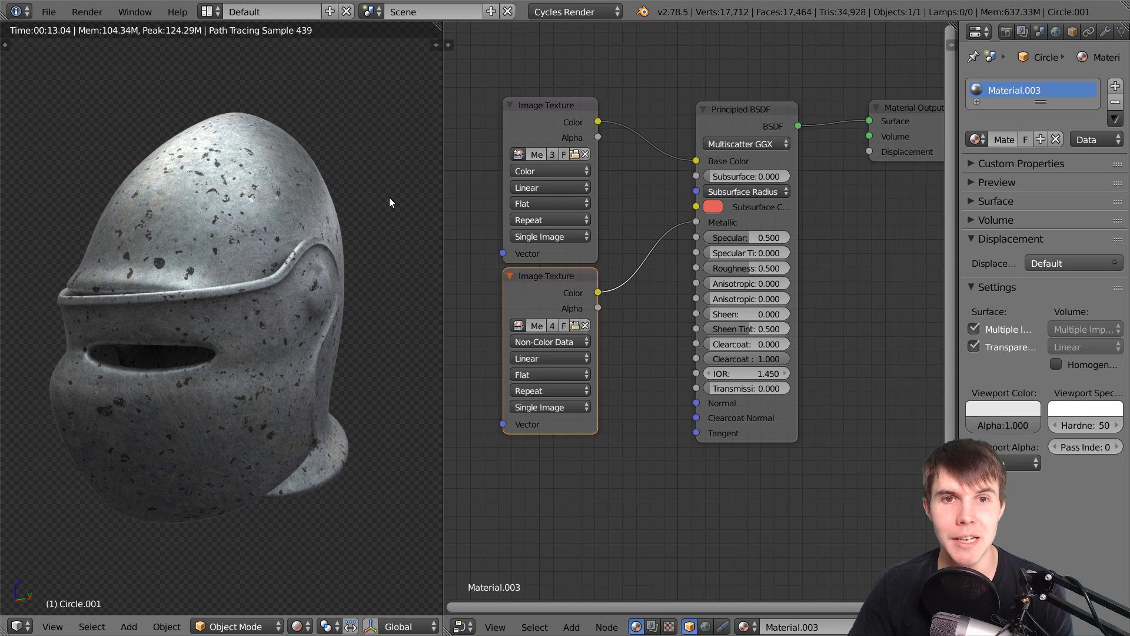
key(alt+tab)
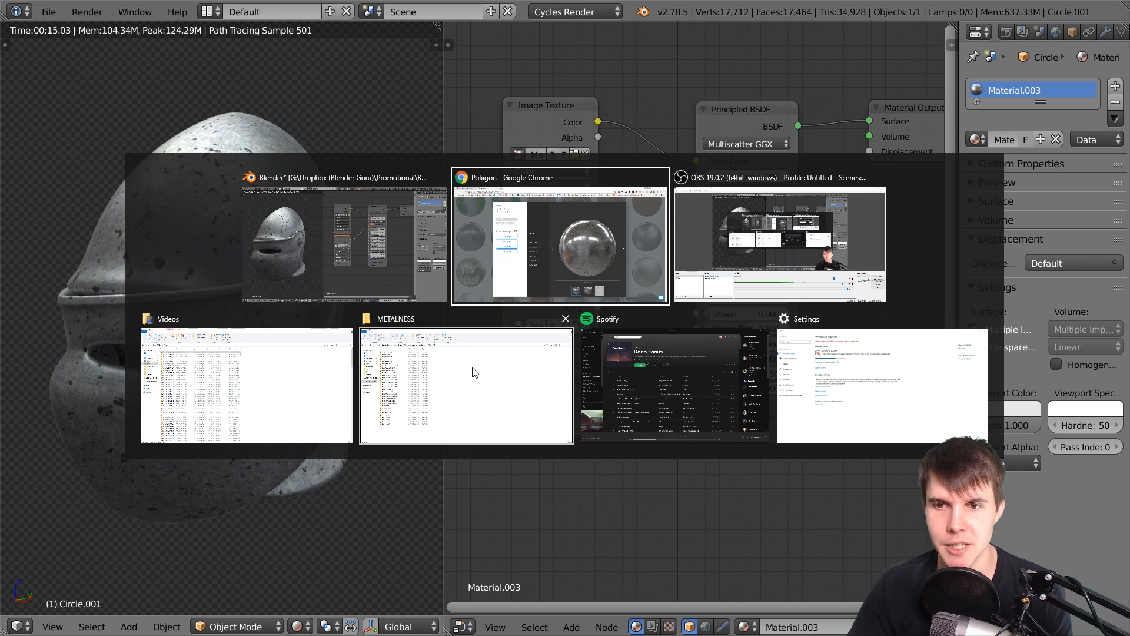
- Open MetalRustRepolished001 > 2K in File Explorer to preview its texture maps
click(465, 385)
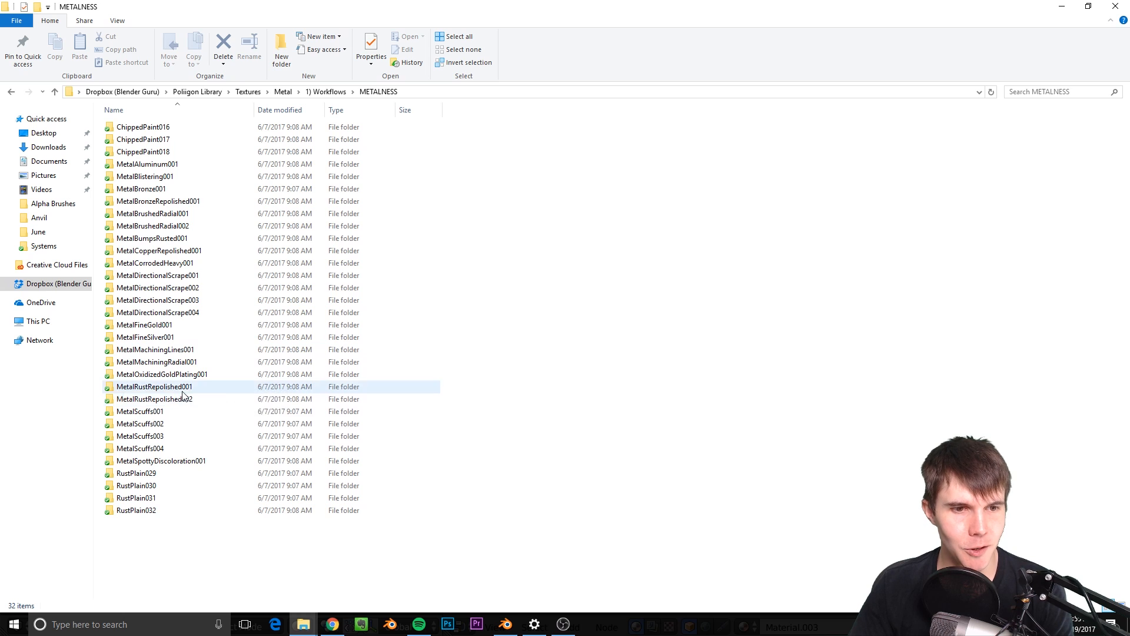
double_click(153, 386)
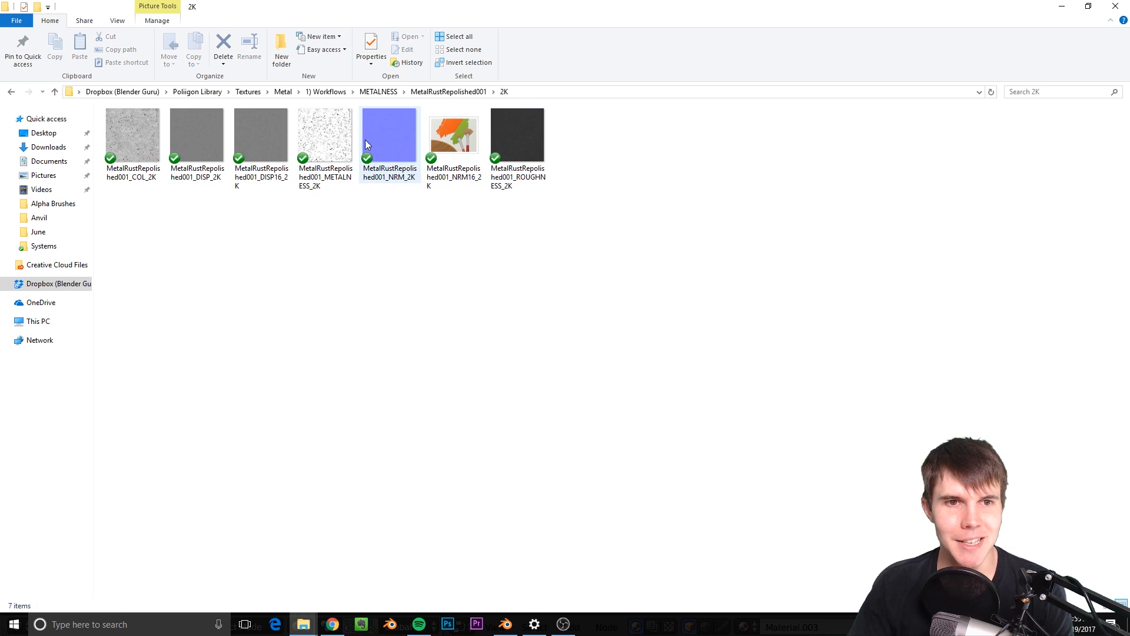
double_click(324, 135)
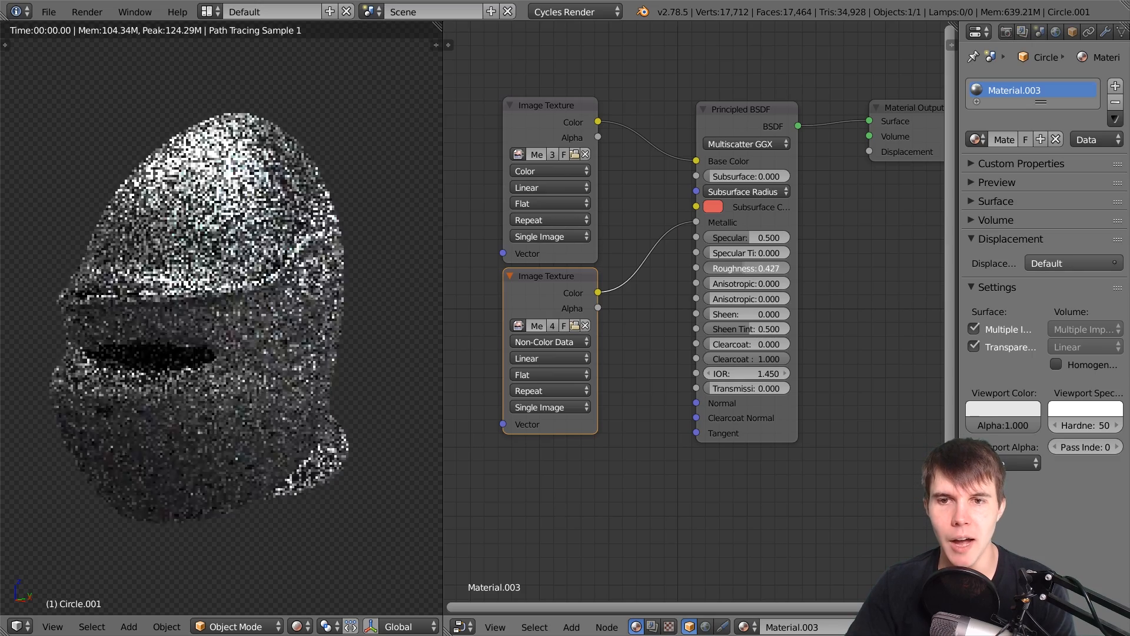
- Load the rust ROUGHNESS map into a third Image Texture node
click(746, 267)
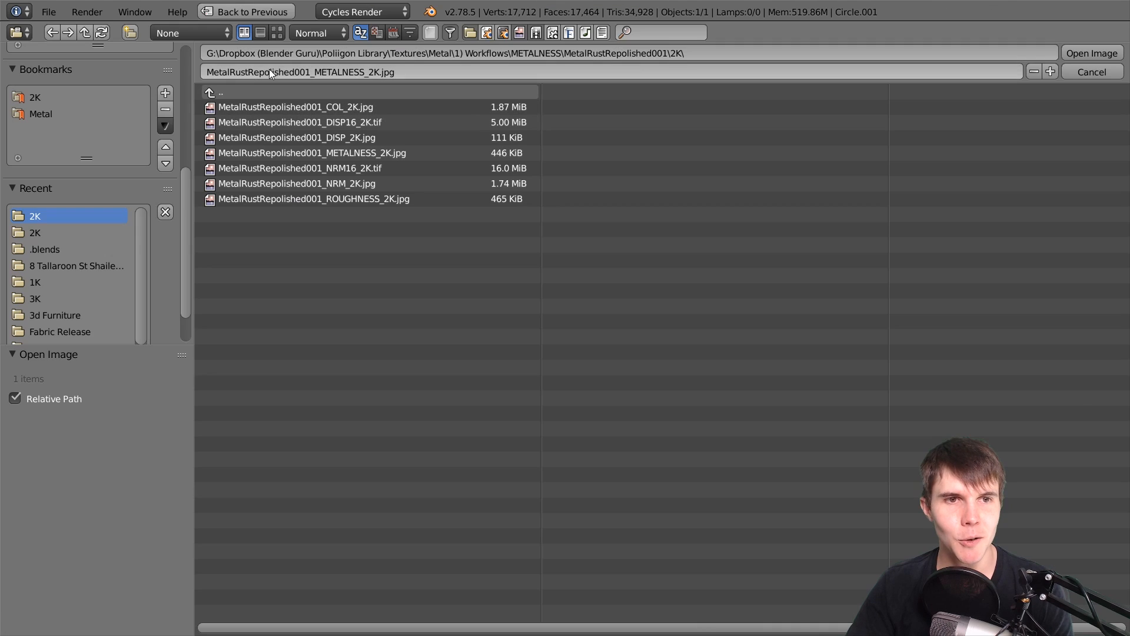
click(276, 33)
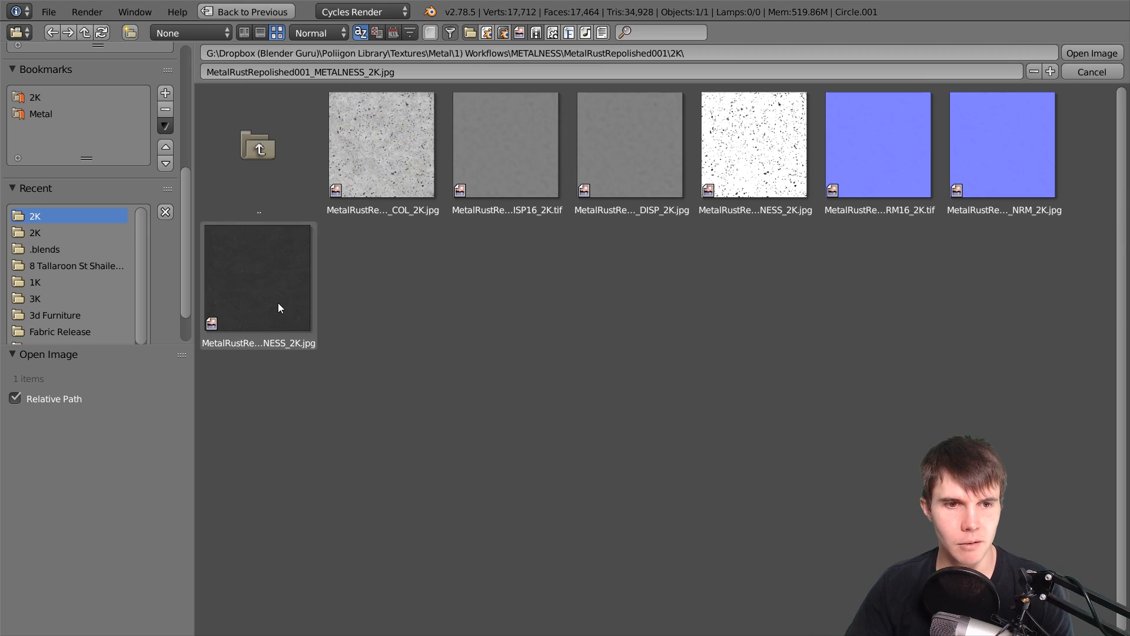
click(258, 277)
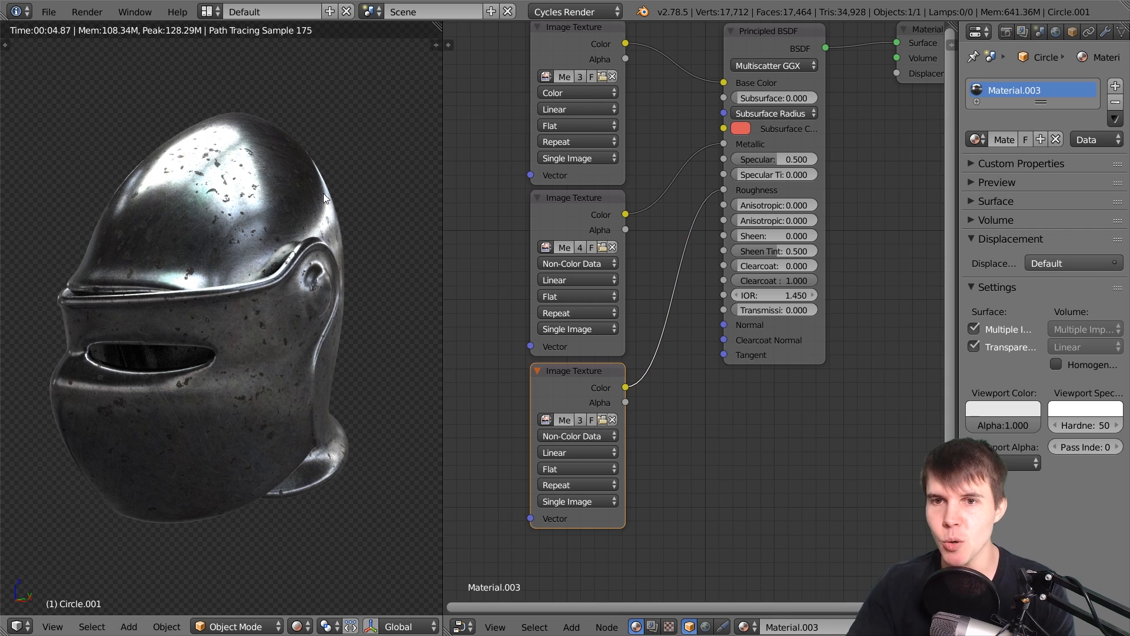
mouse_move(755, 205)
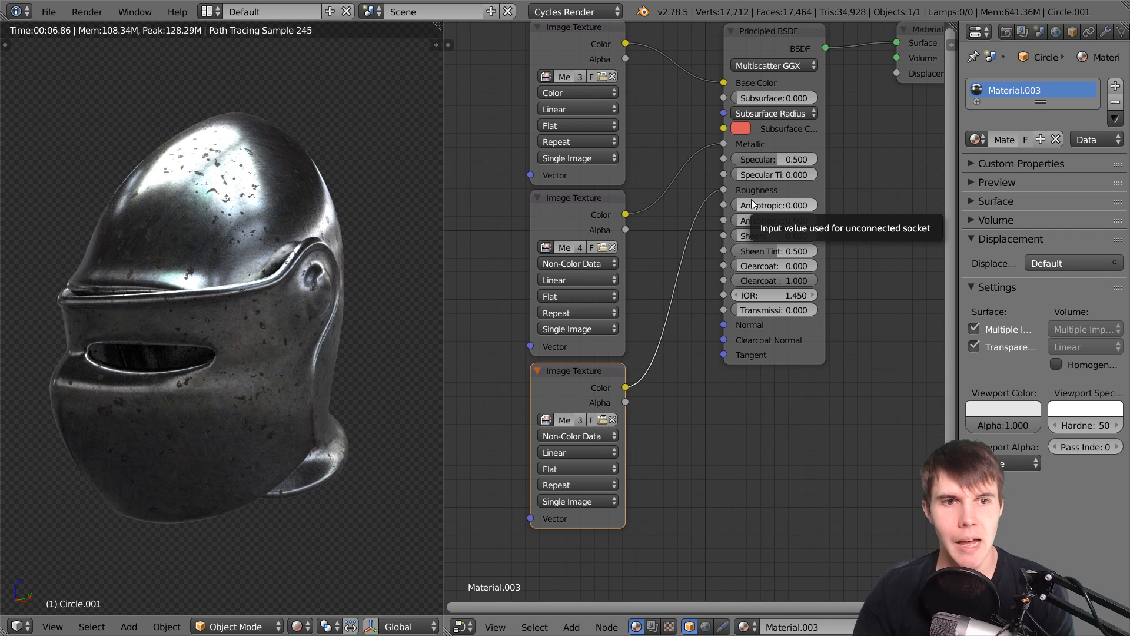
mouse_move(539, 202)
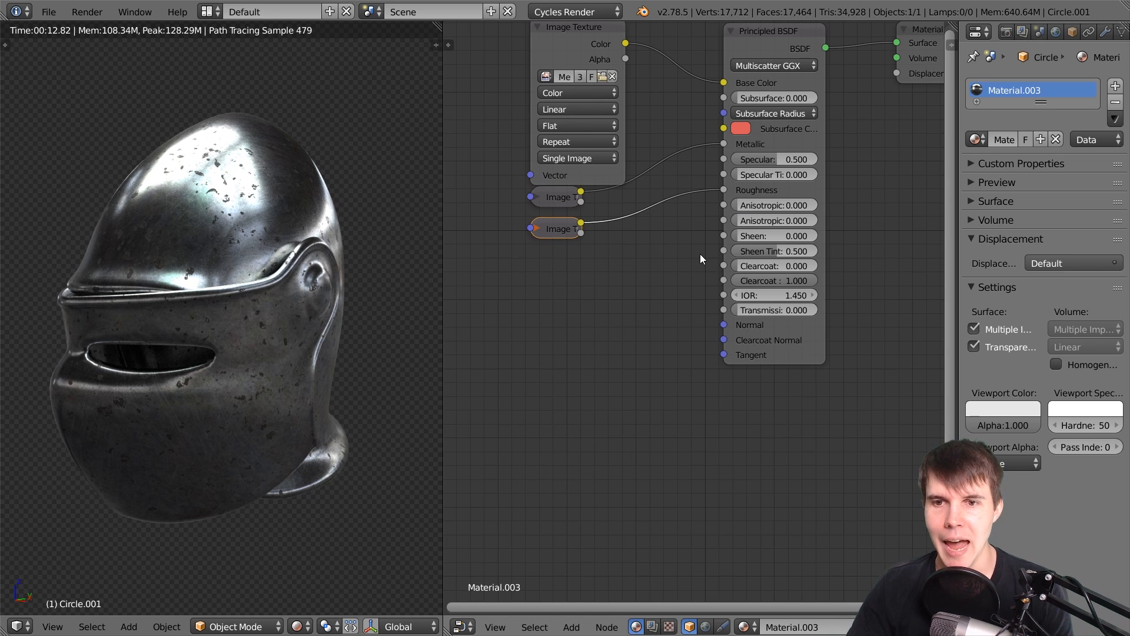
mouse_move(340, 233)
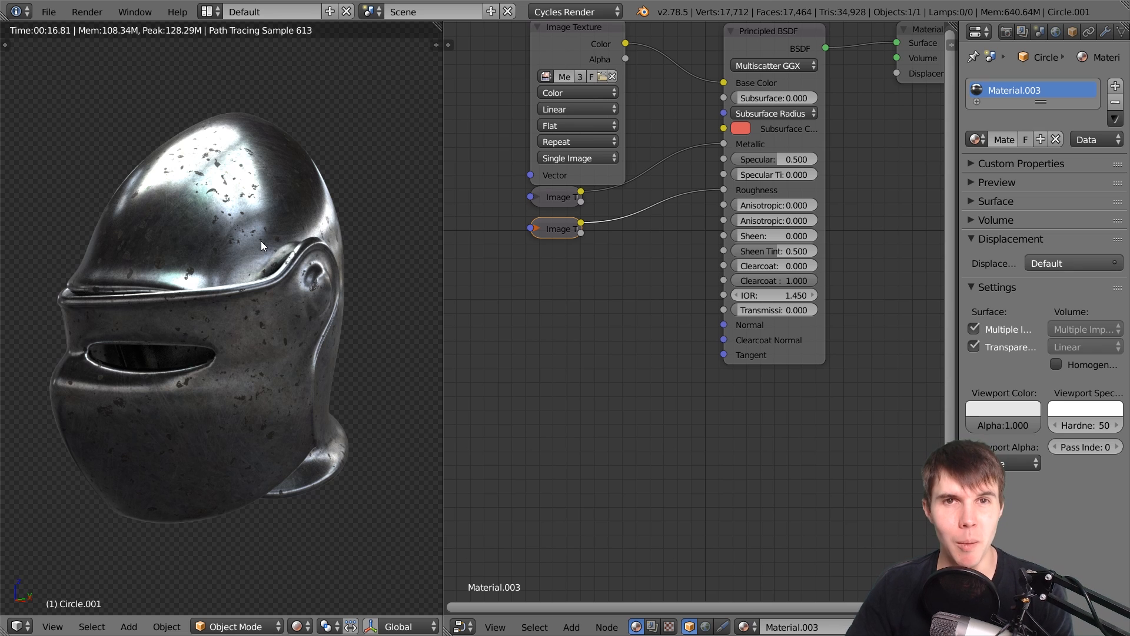
- View the rust textures as thumbnails, compare DISP and NRM, and load MetalRustRepolished001_NRM_2K.jpg
key(Alt+Tab)
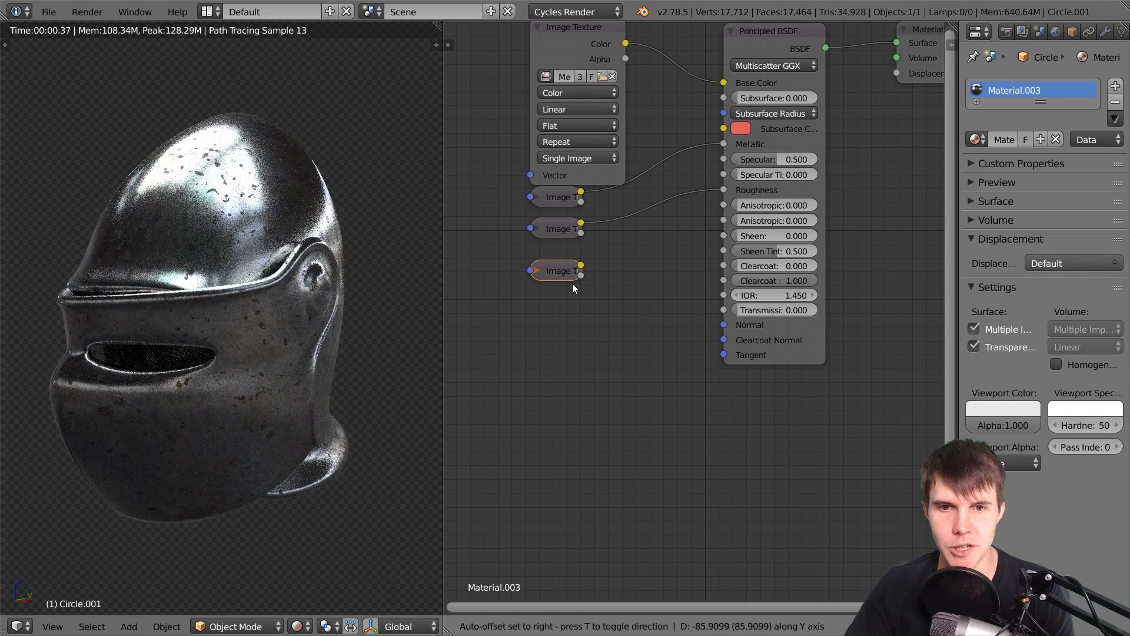
click(534, 270)
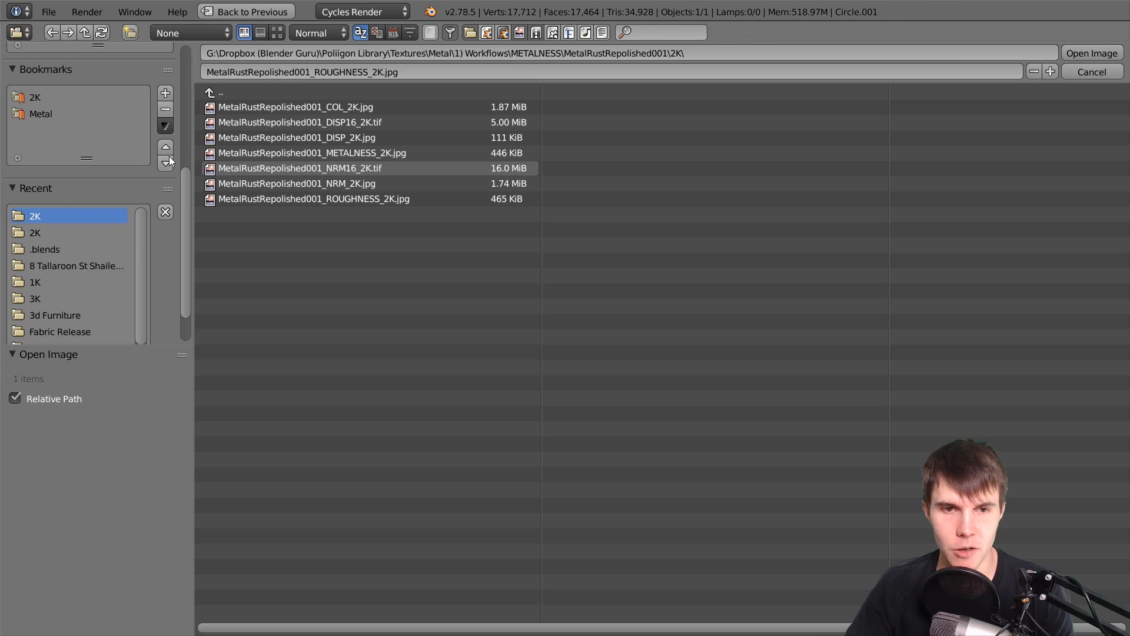
click(277, 33)
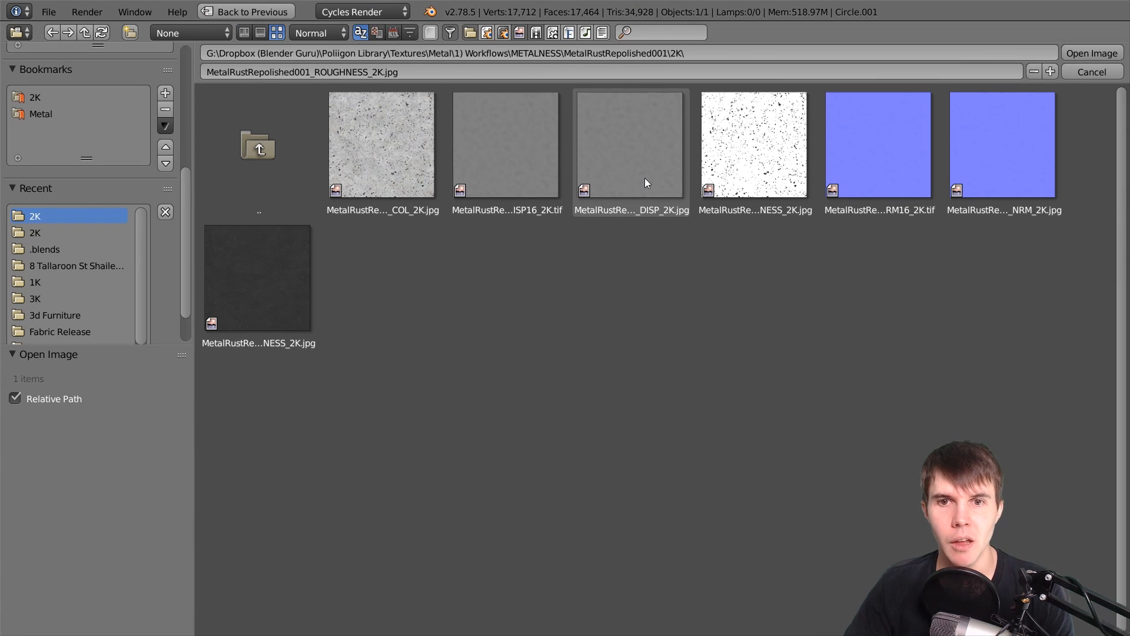
click(630, 145)
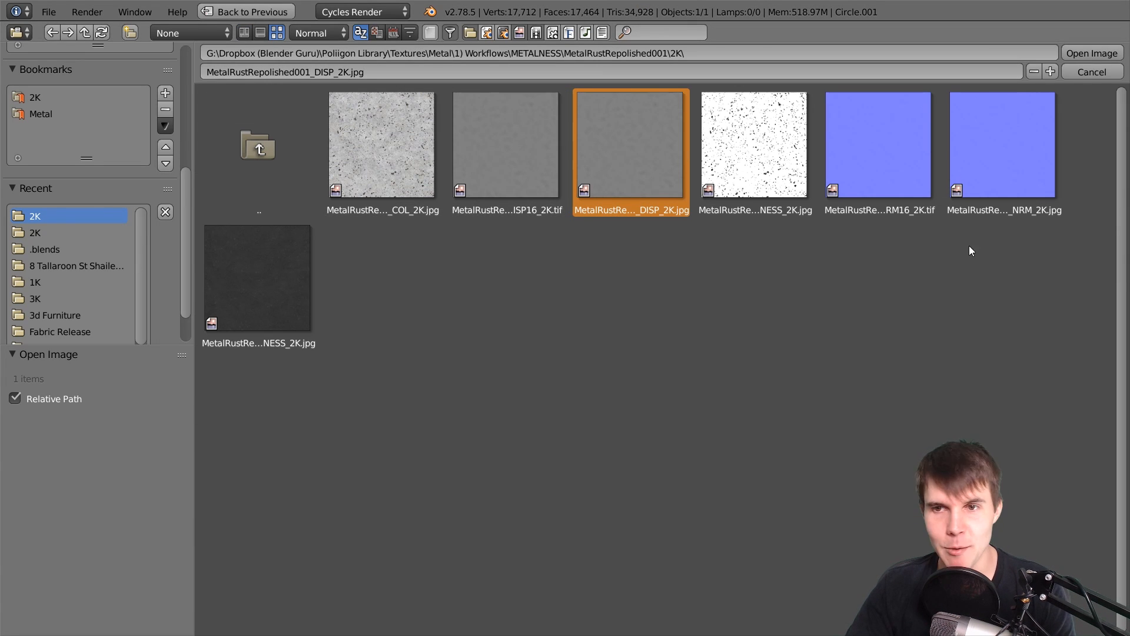
click(1002, 144)
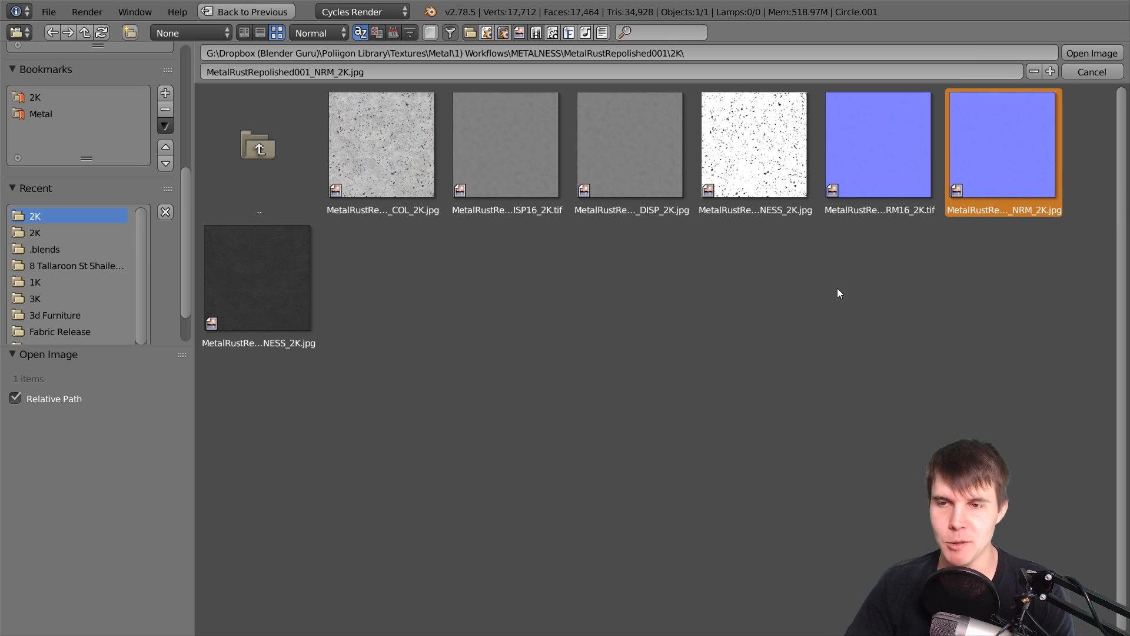
mouse_move(1021, 186)
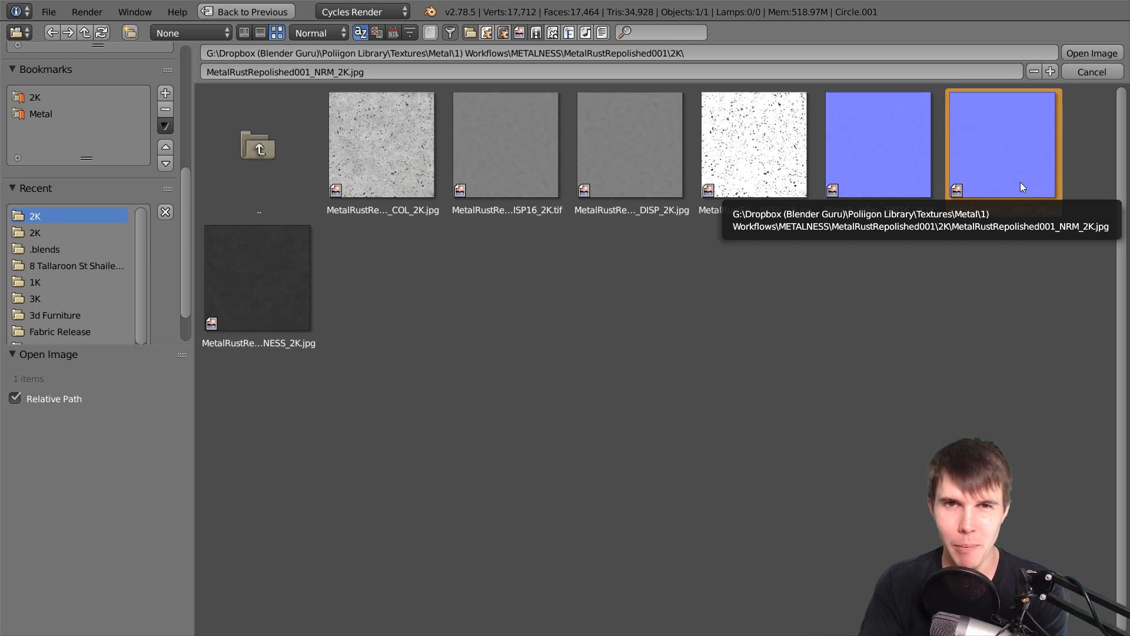
click(630, 144)
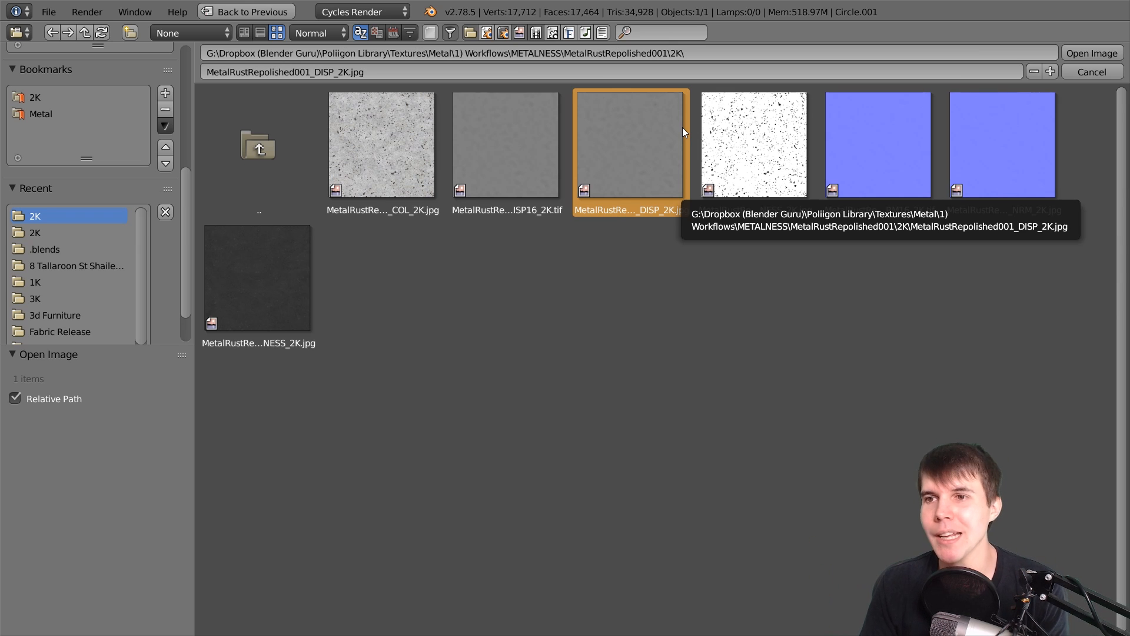
mouse_move(940, 119)
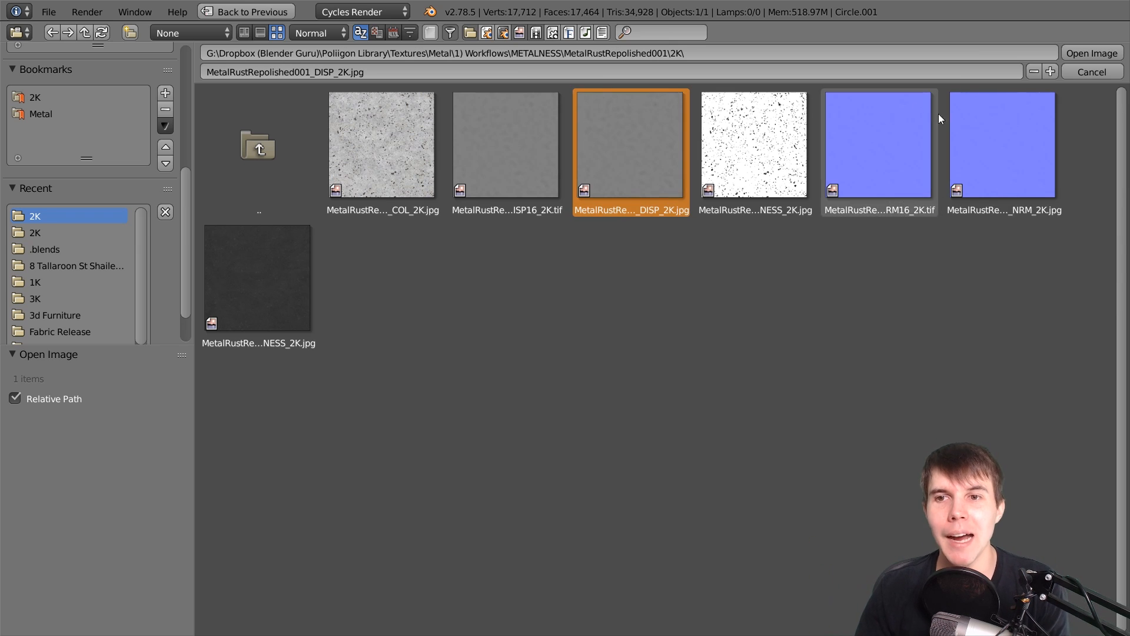
click(1003, 144)
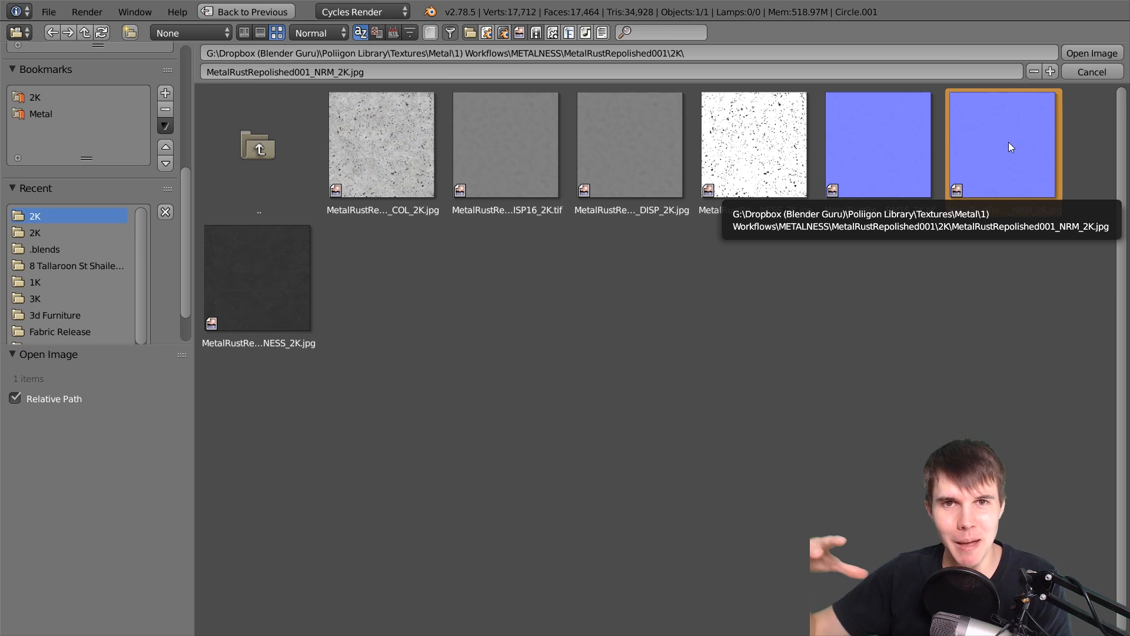
click(630, 144)
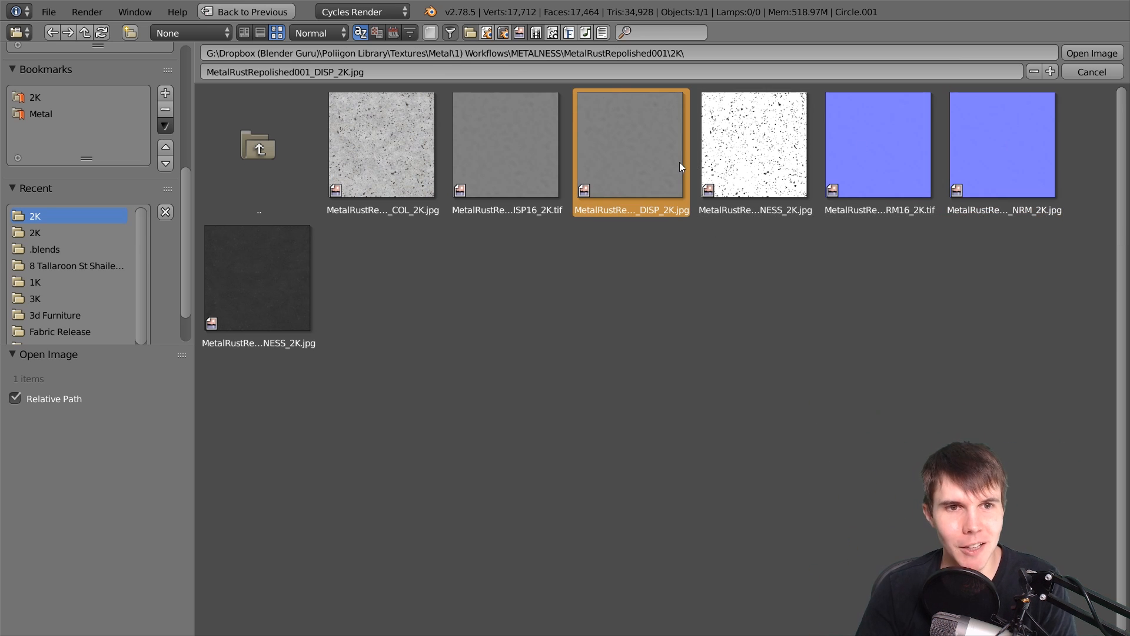
click(1002, 144)
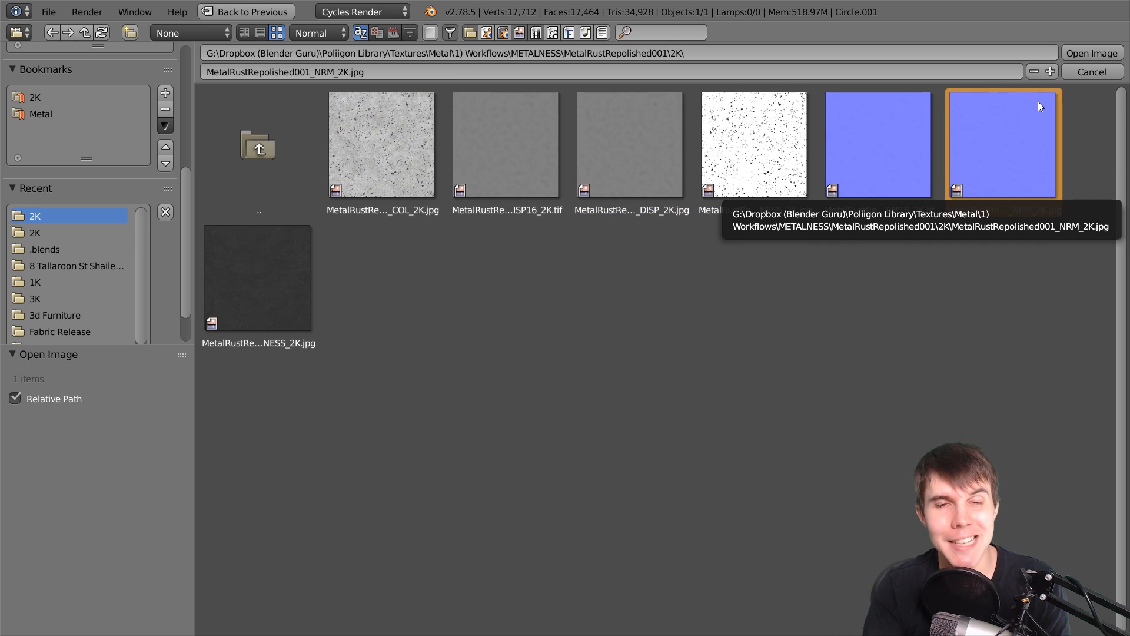
mouse_move(1059, 119)
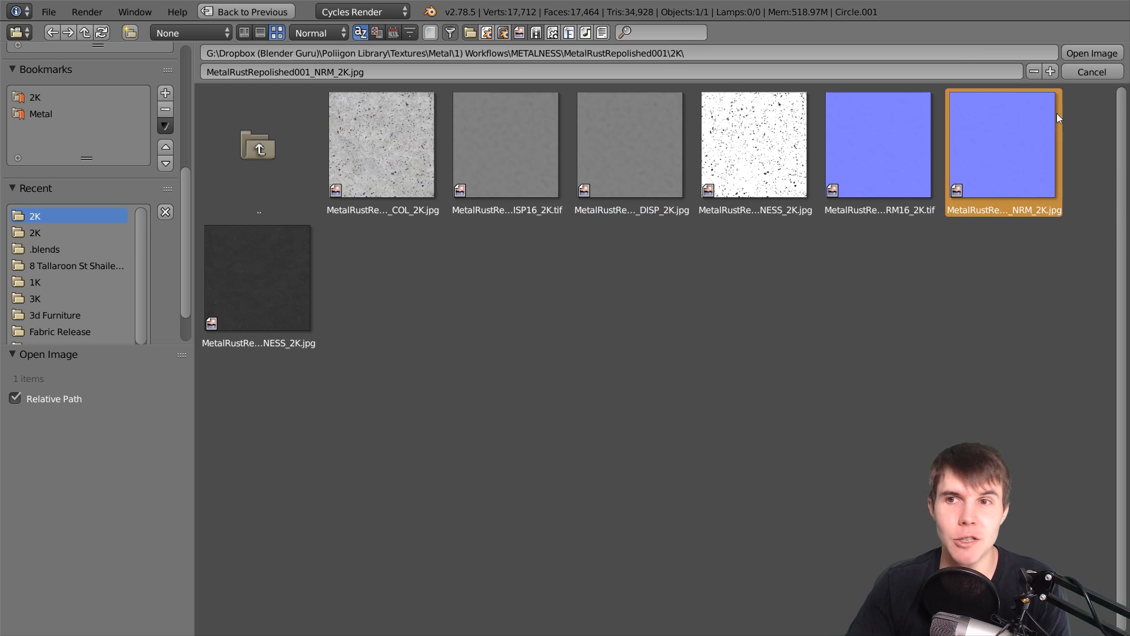
click(1091, 52)
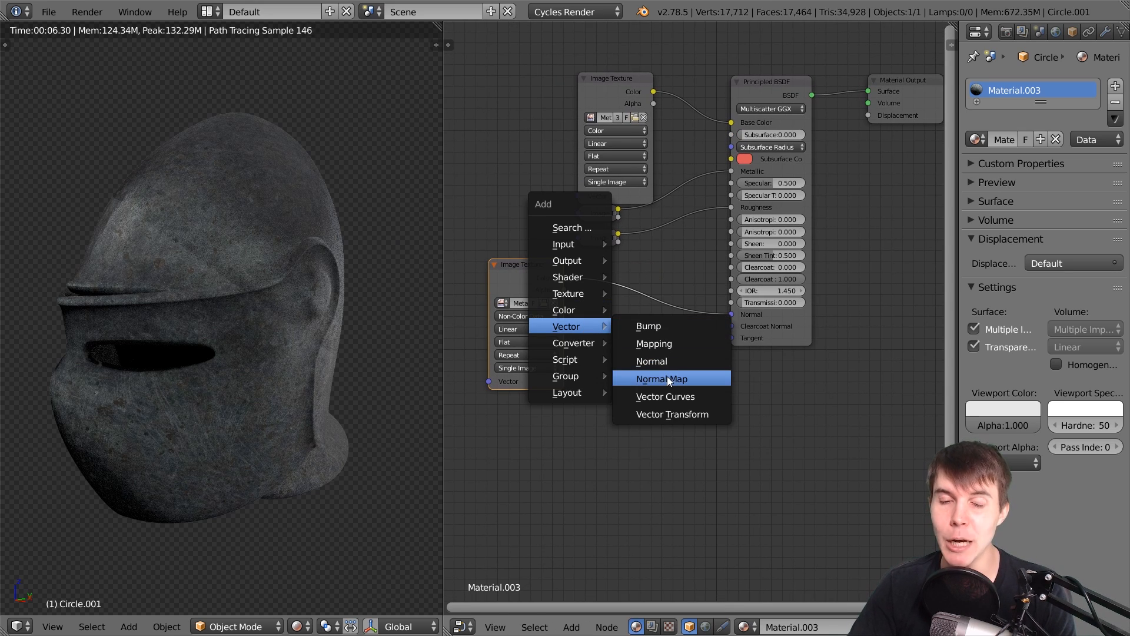
- Add a Normal Map node between the NRM texture and the BSDF Normal, strength 5.6
click(659, 379)
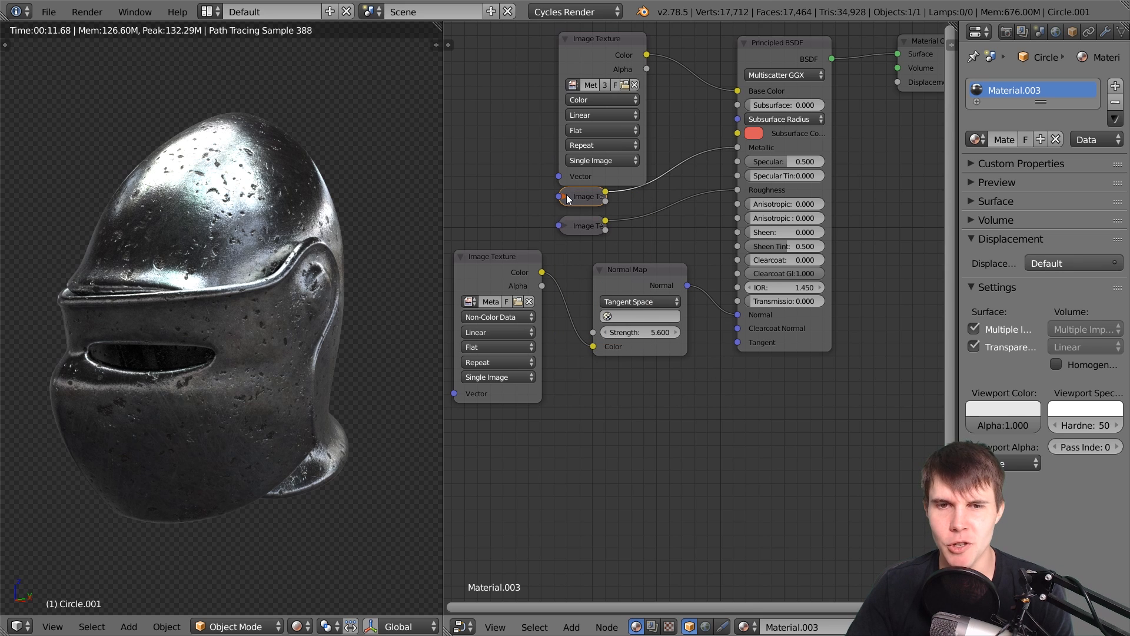
mouse_move(564, 231)
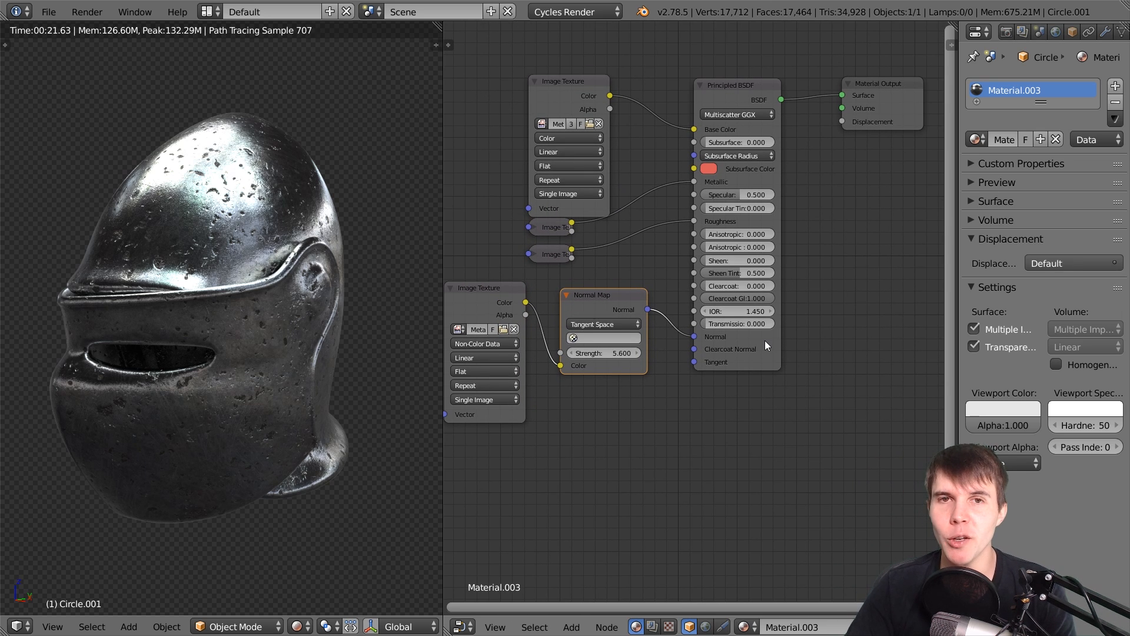
mouse_move(734, 229)
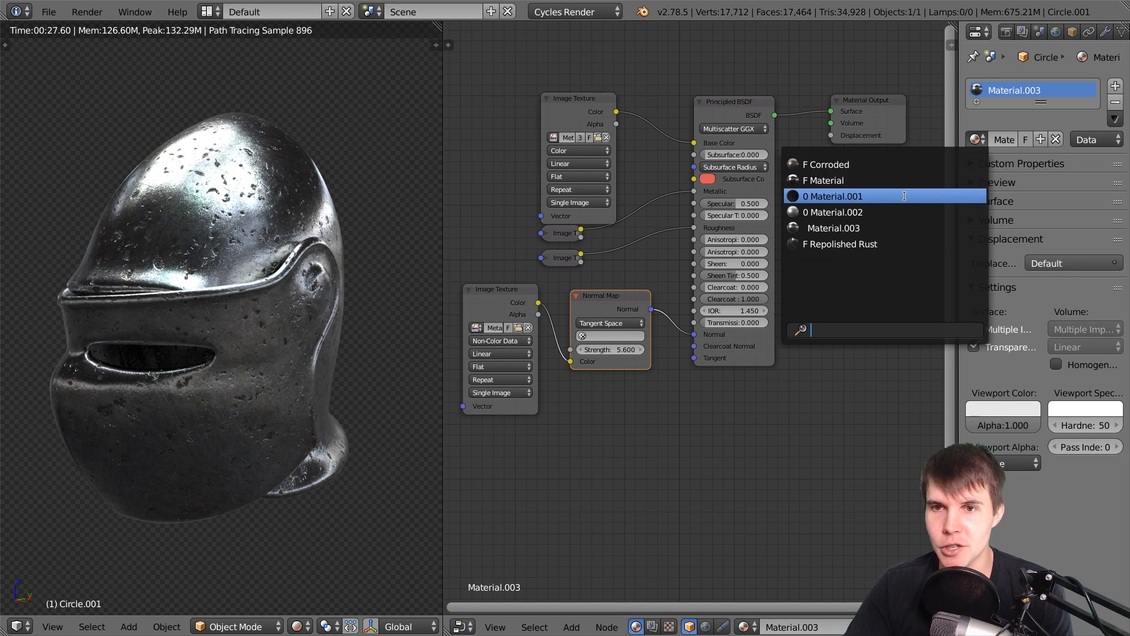
- Put the Corroded material on the helmet and feed its Normal Map into the BSDF Normal
click(826, 163)
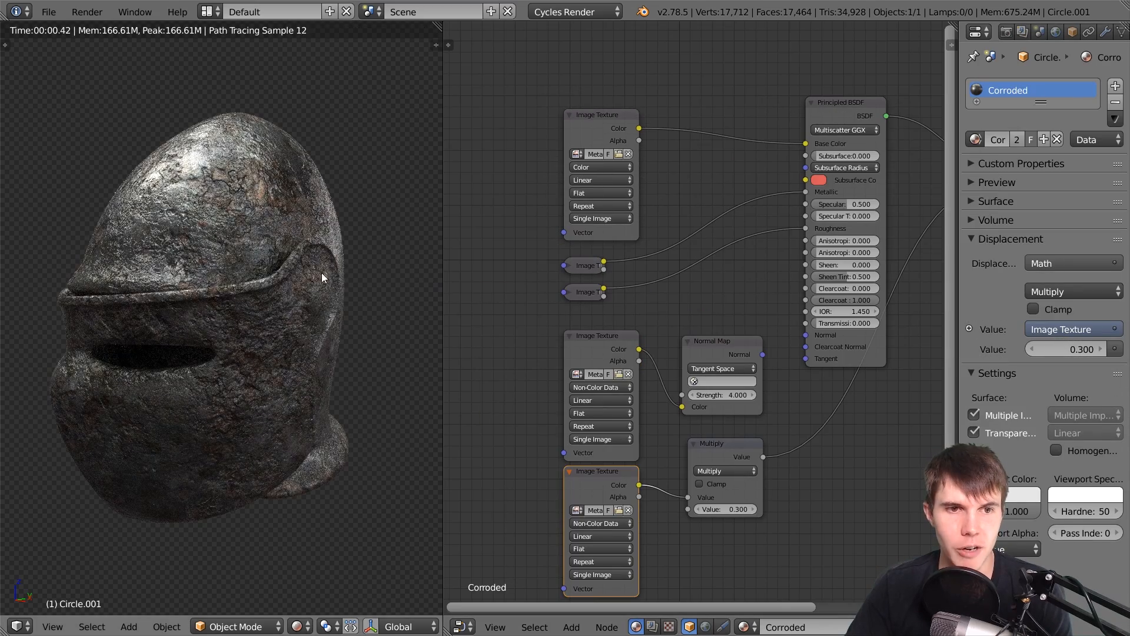
key(alt+tab)
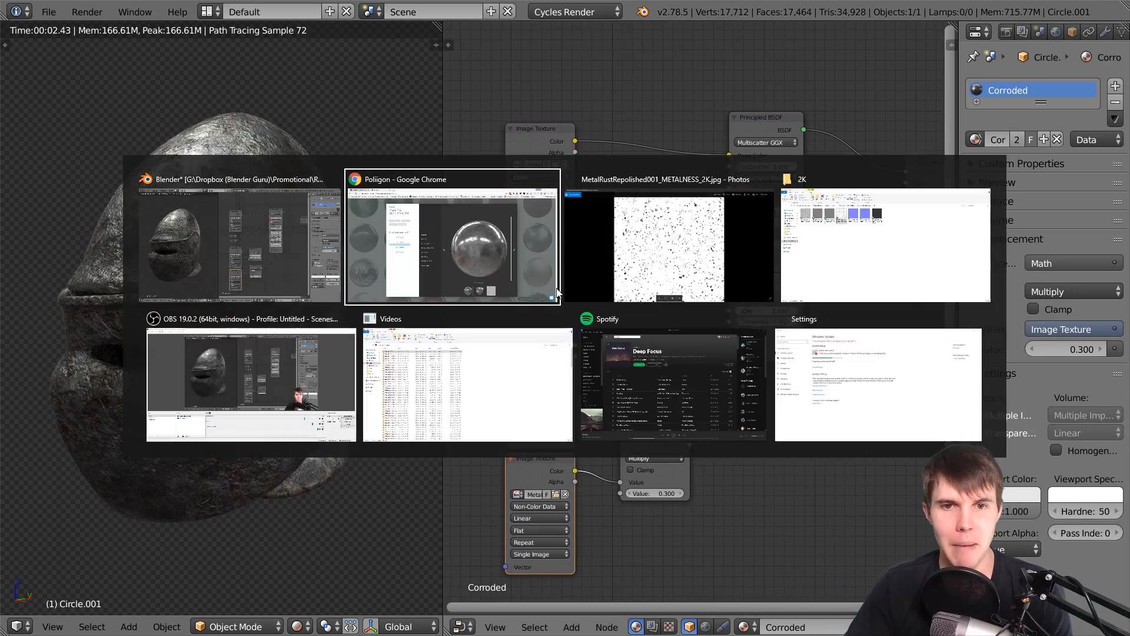
click(450, 238)
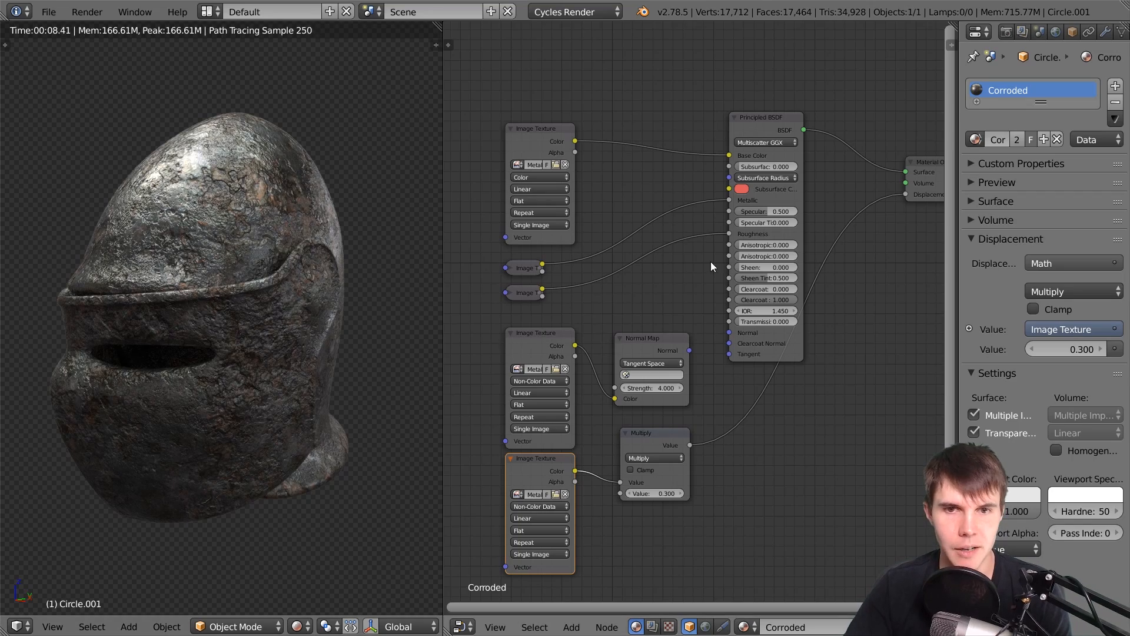
click(537, 129)
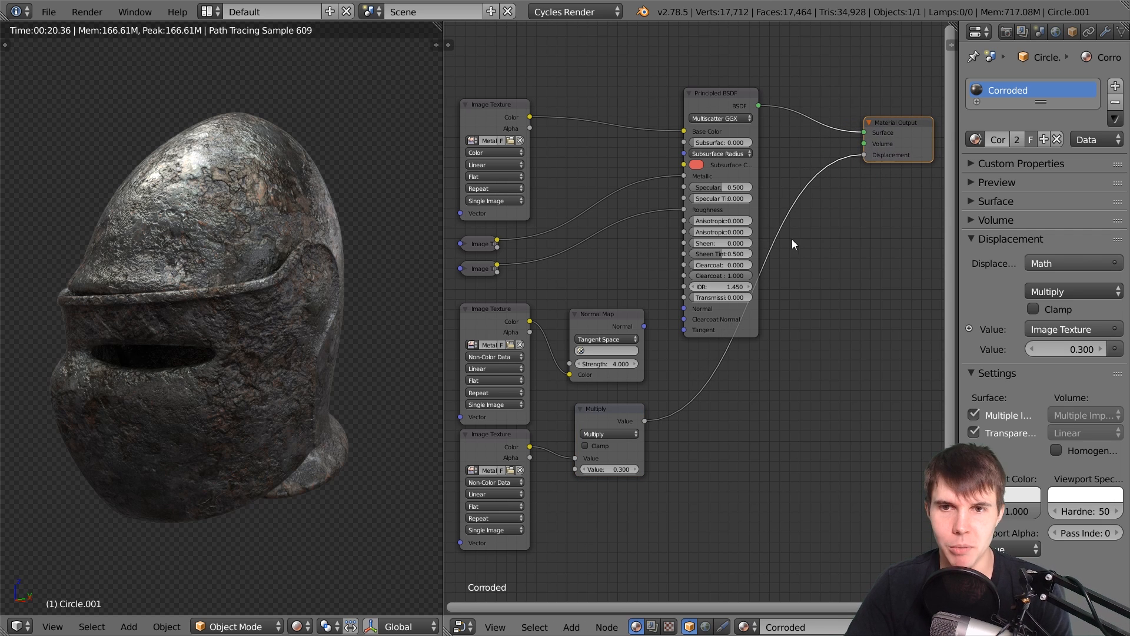
mouse_move(777, 203)
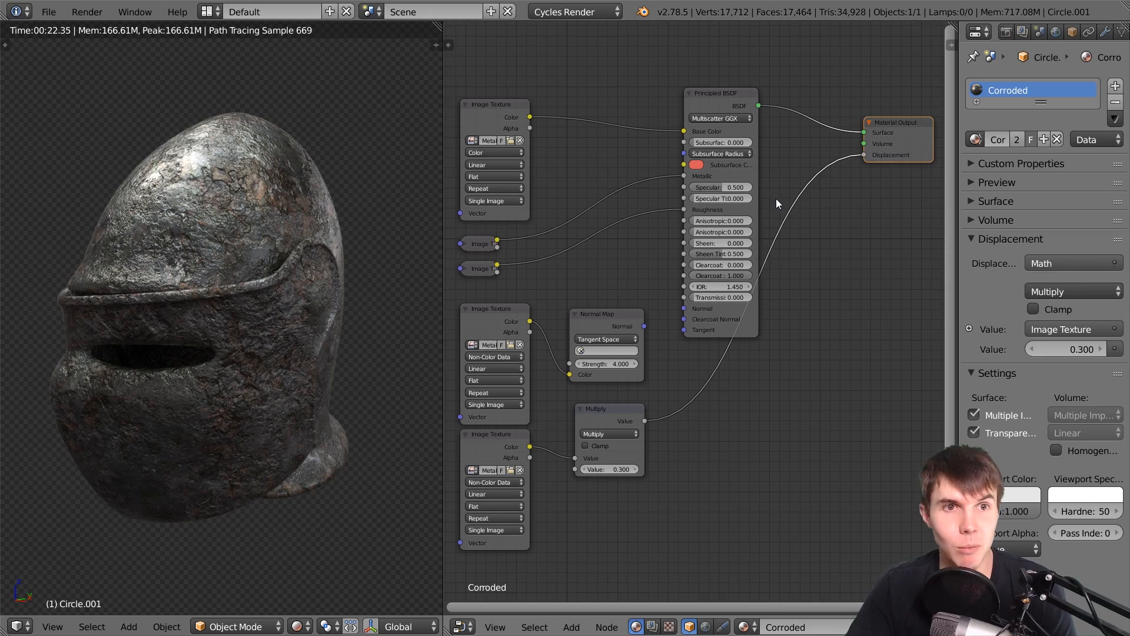
click(1072, 263)
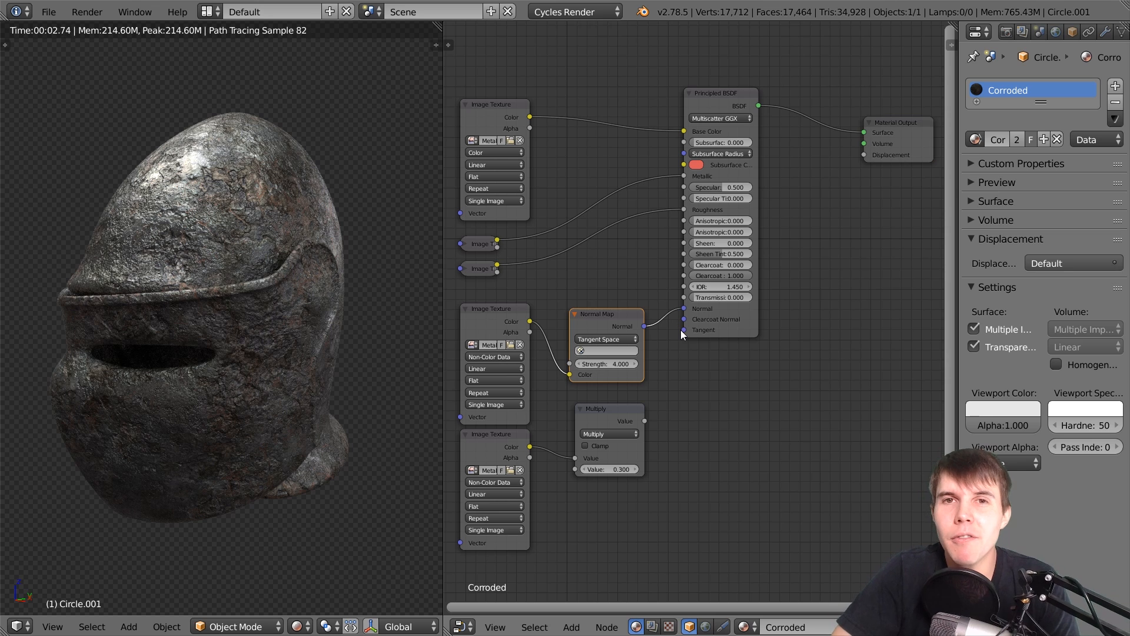
mouse_move(649, 356)
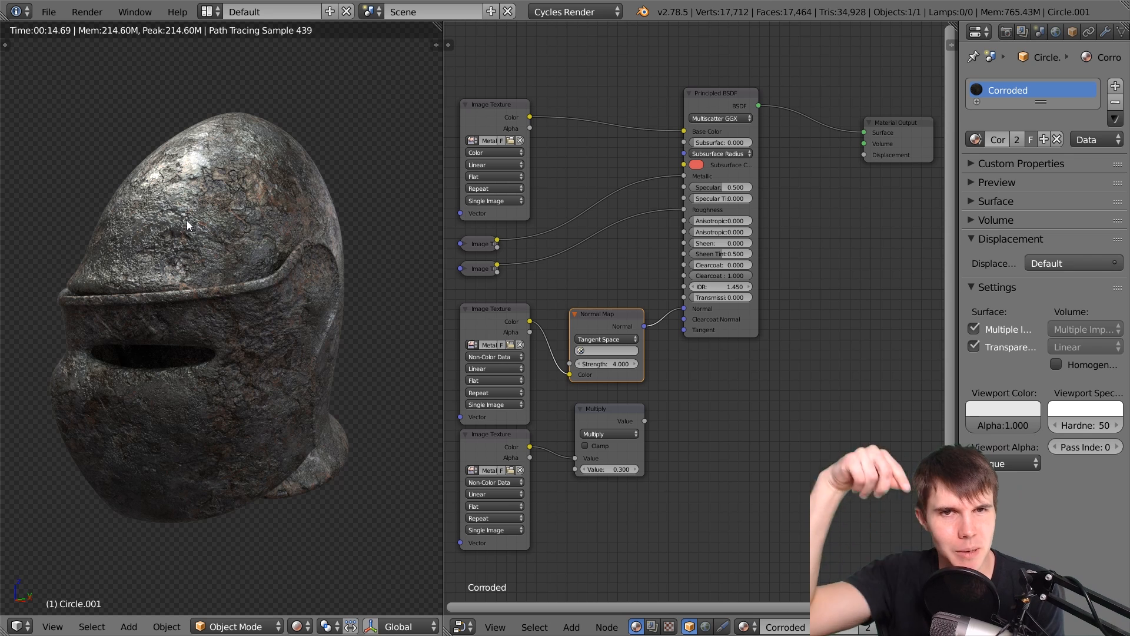
mouse_move(614, 431)
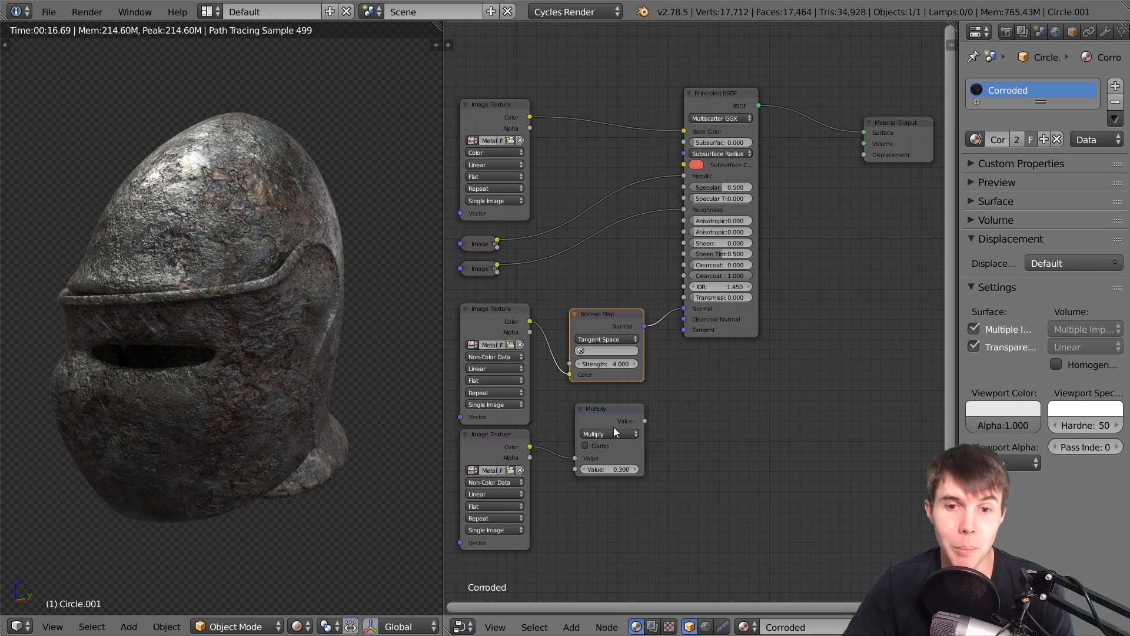
mouse_move(644, 420)
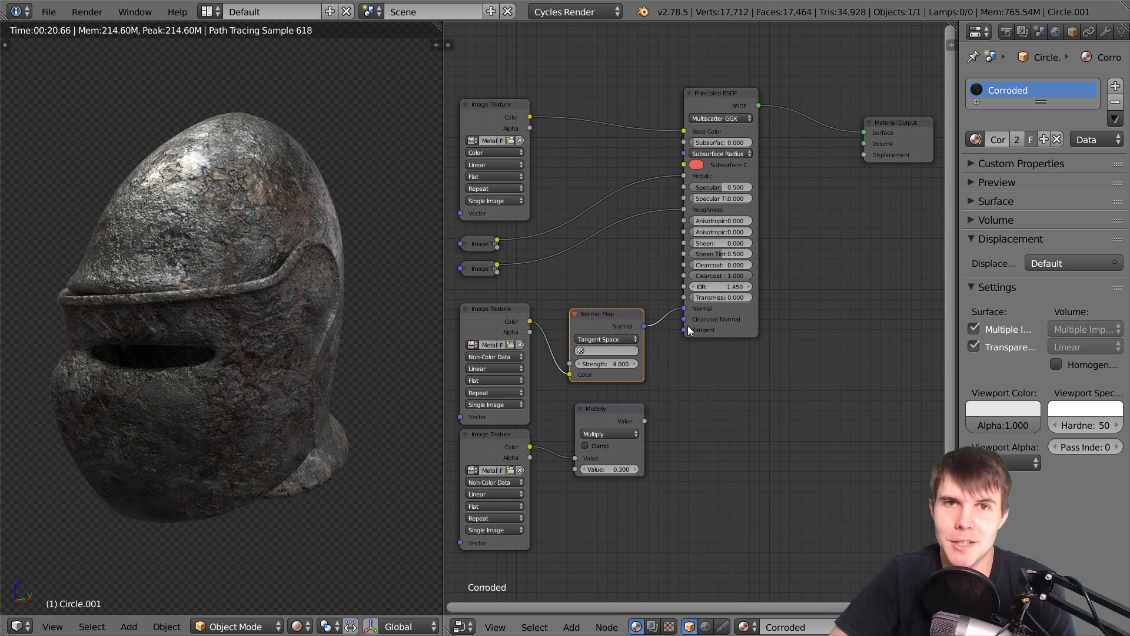
mouse_move(669, 326)
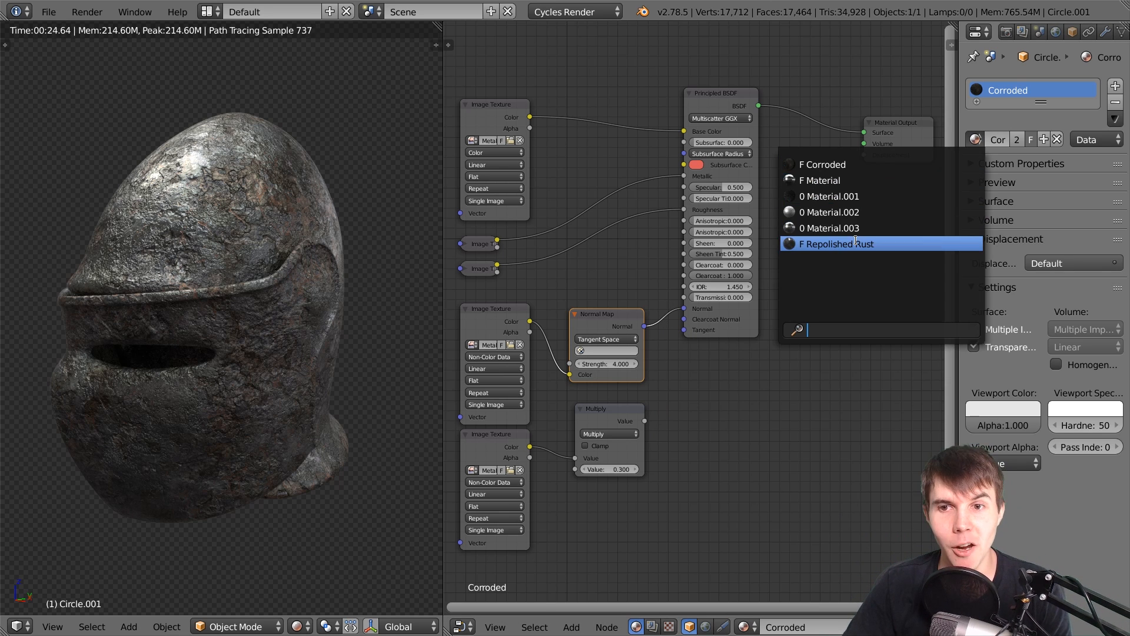
- Reapply Repolished Rust to the helmet and enter a new Normal Map strength (4.200 typed)
click(837, 244)
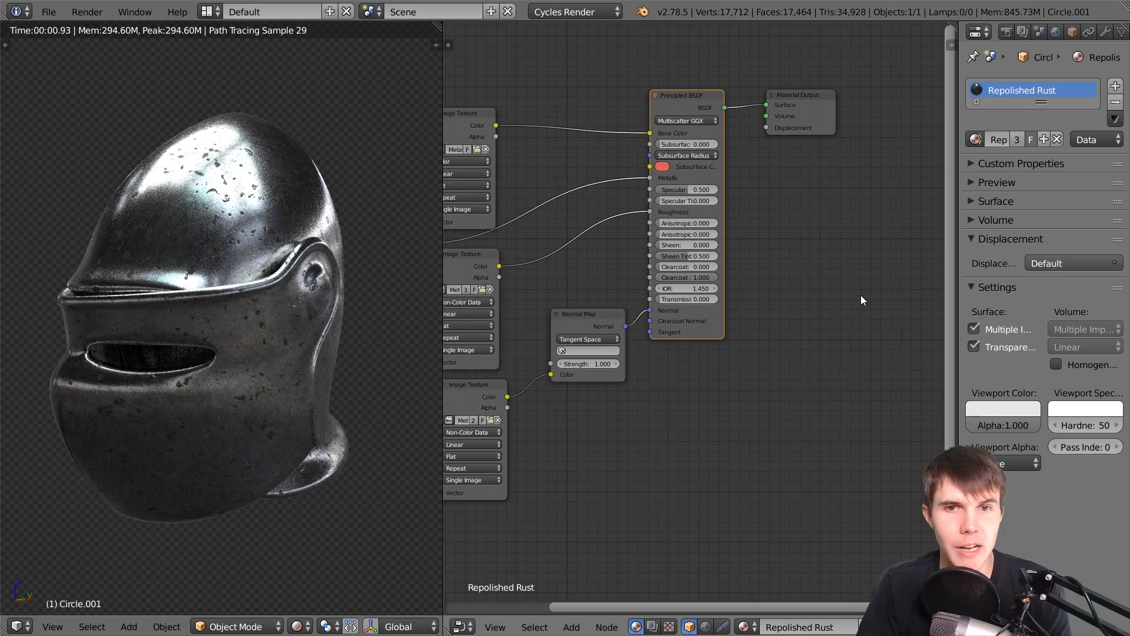
text(4.200)
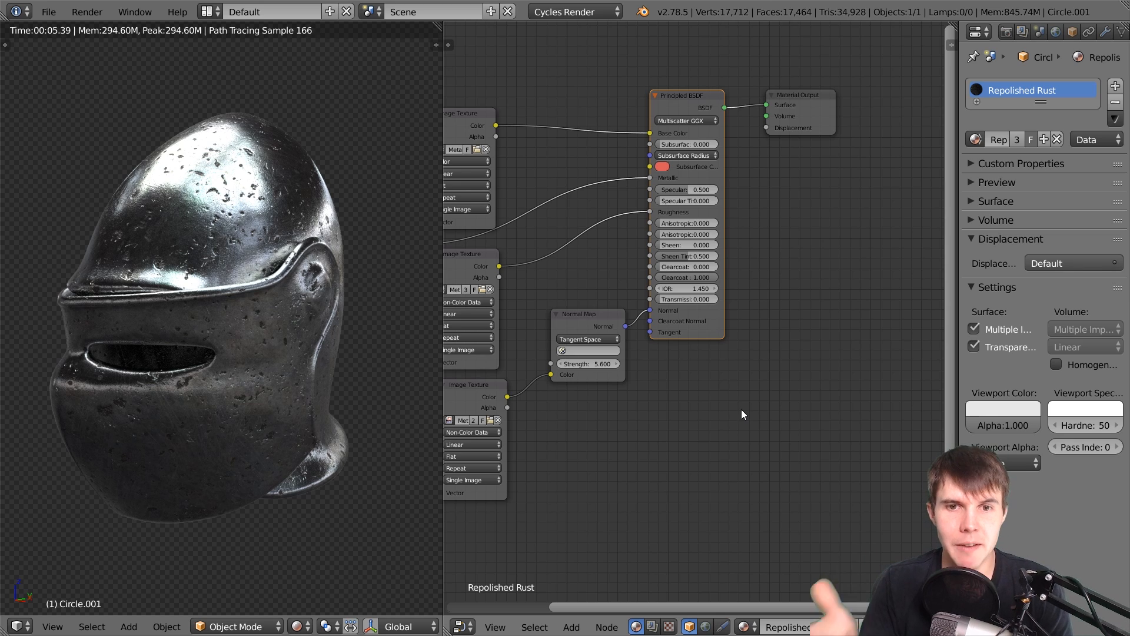
mouse_move(675, 380)
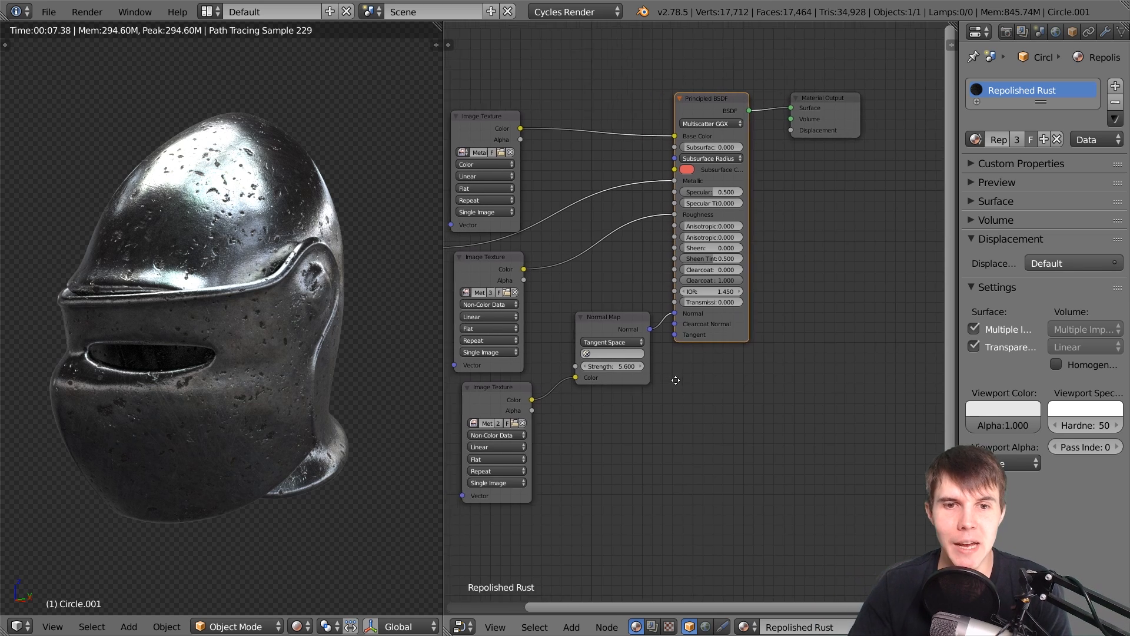